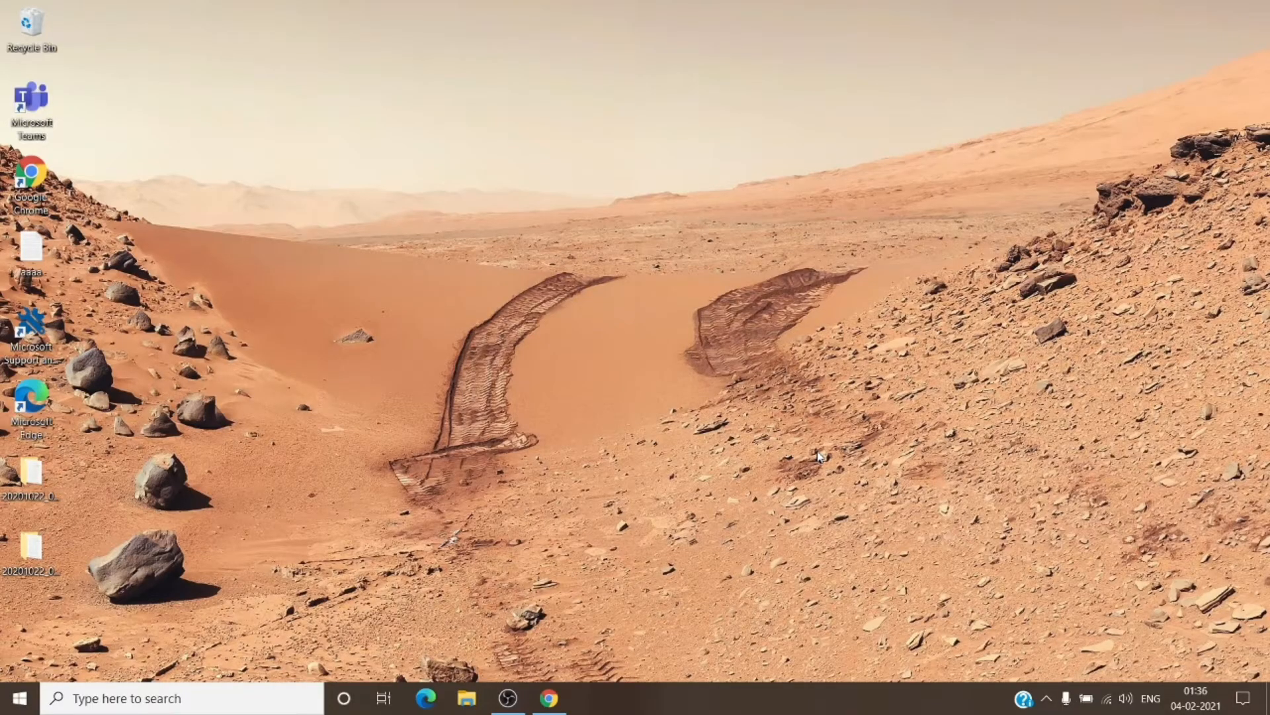
pyautogui.moveTo(814, 460)
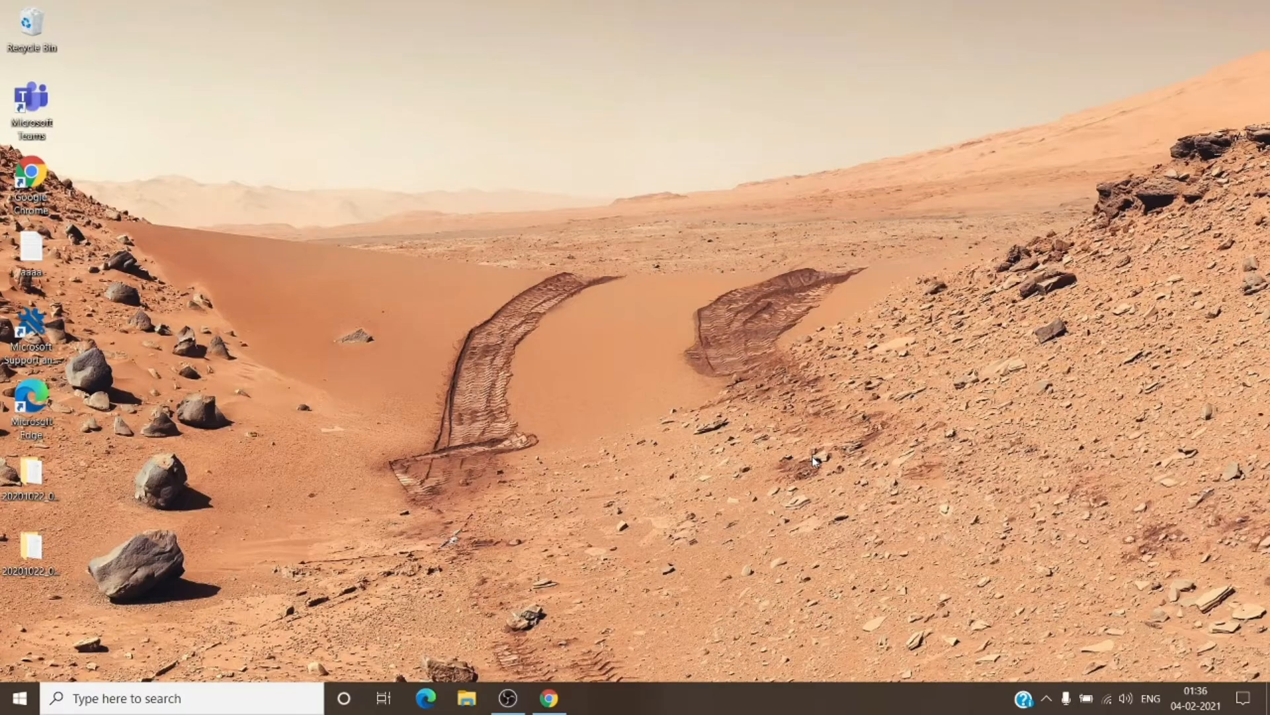
# Step: Return to the admin center and open the Setup page, scrolling to the Migration tasks
pyautogui.click(550, 697)
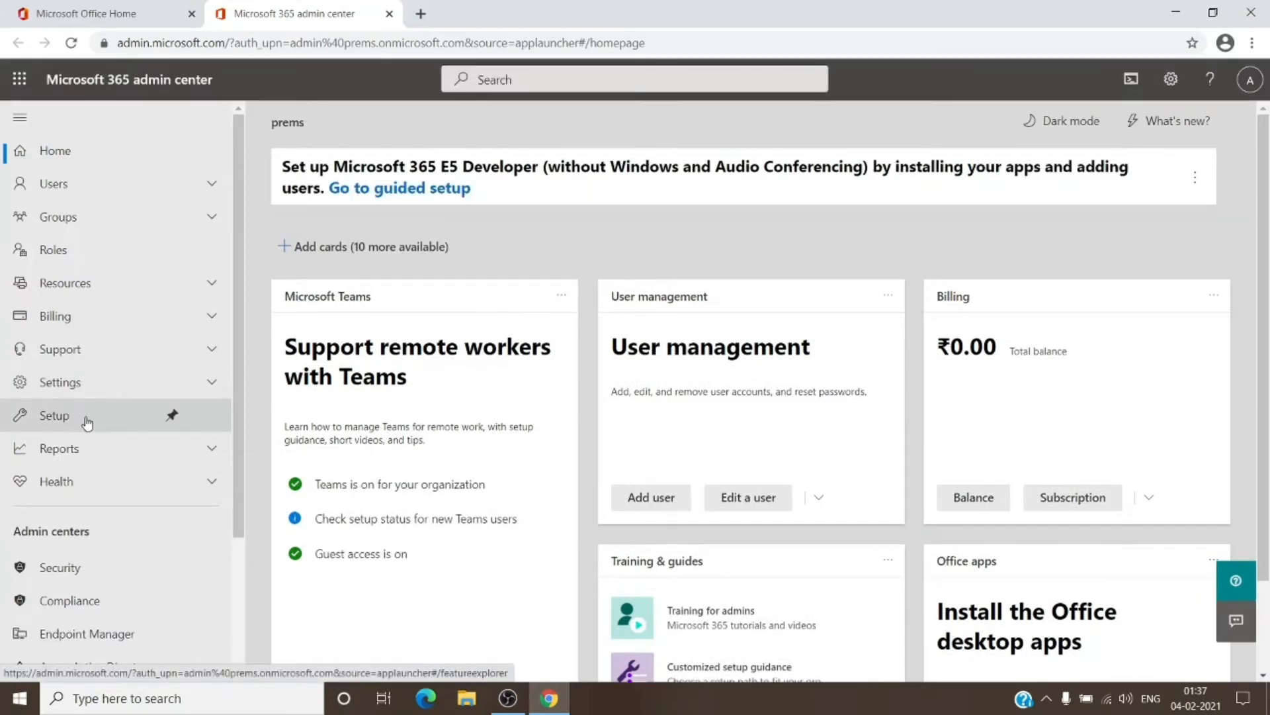
pyautogui.click(54, 415)
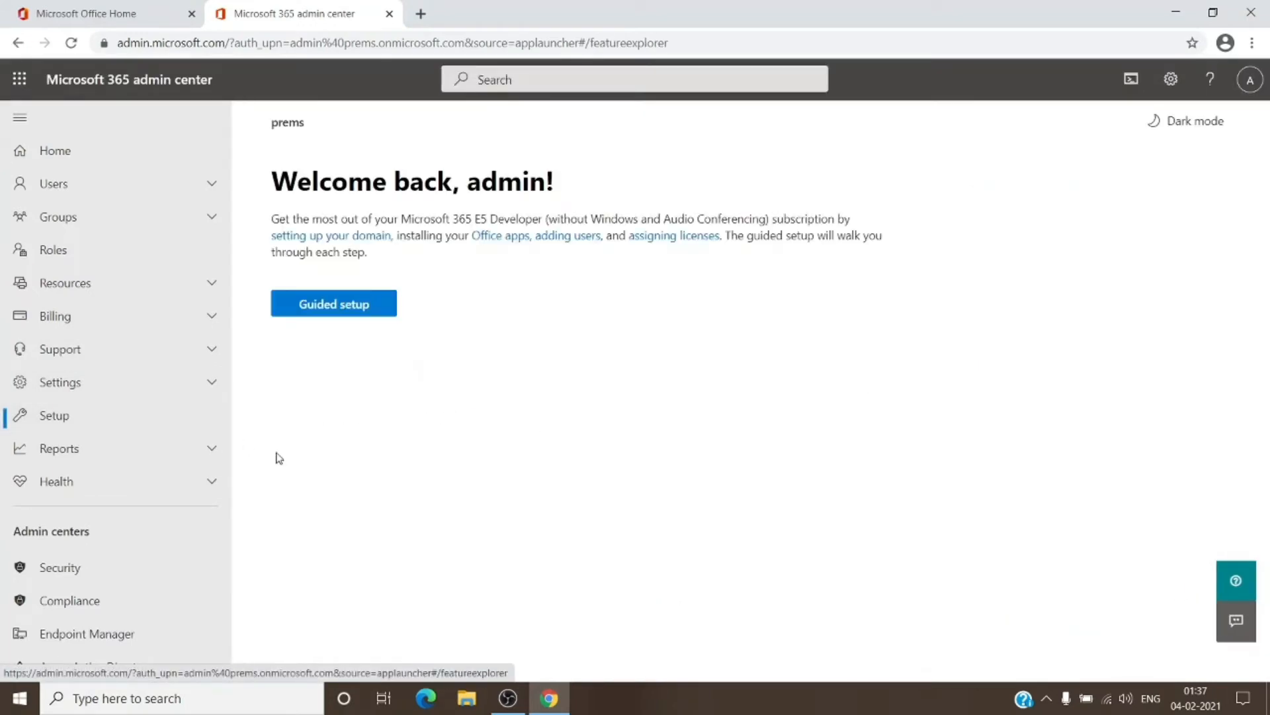
pyautogui.scroll(-3)
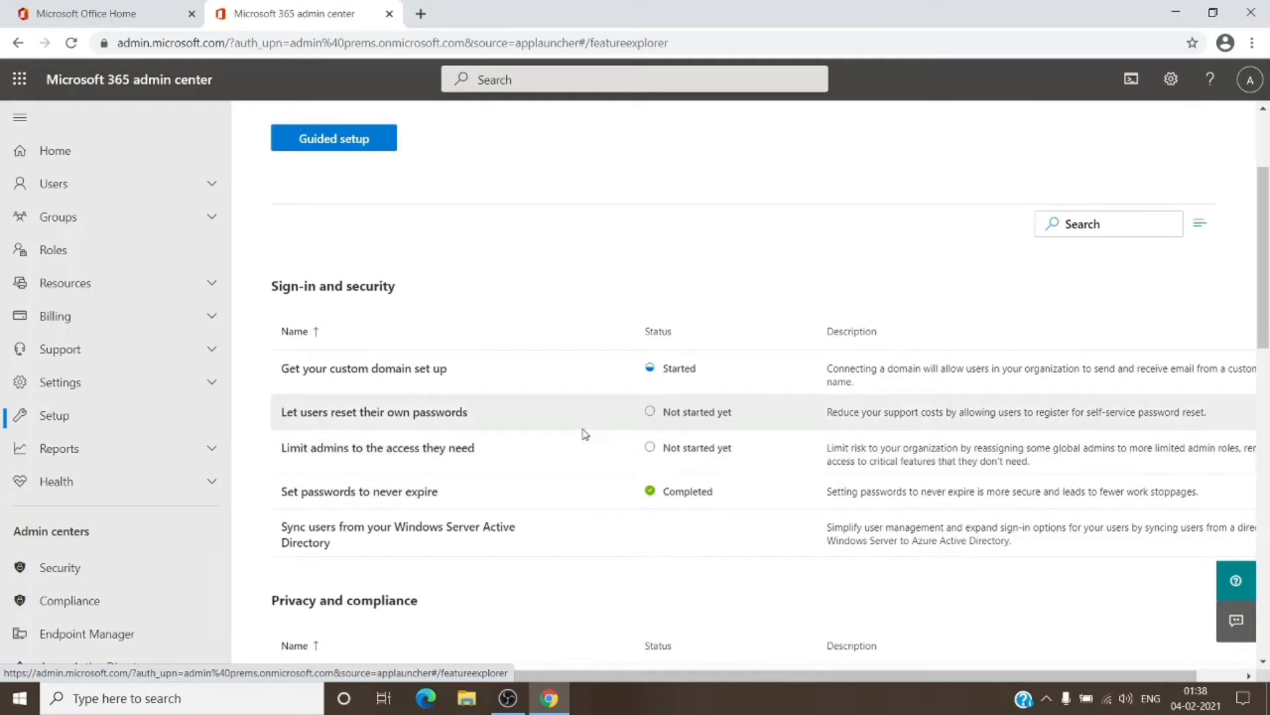
pyautogui.scroll(-3)
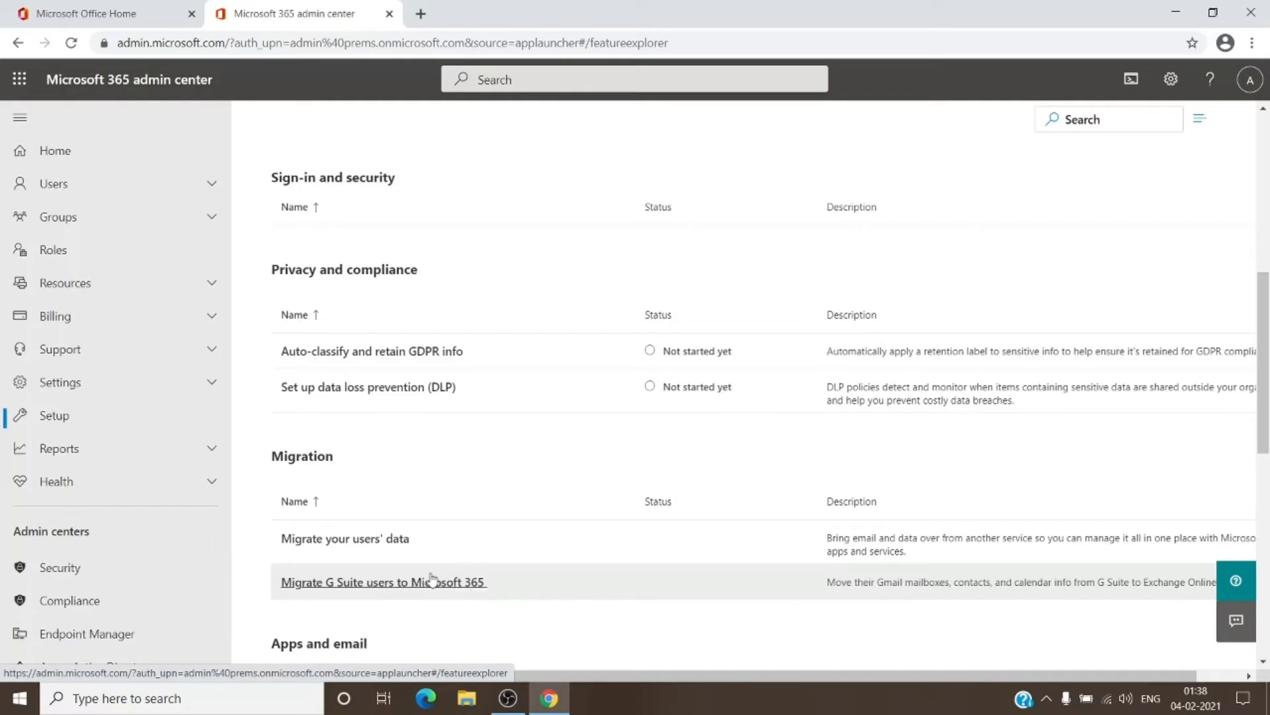
pyautogui.moveTo(344, 538)
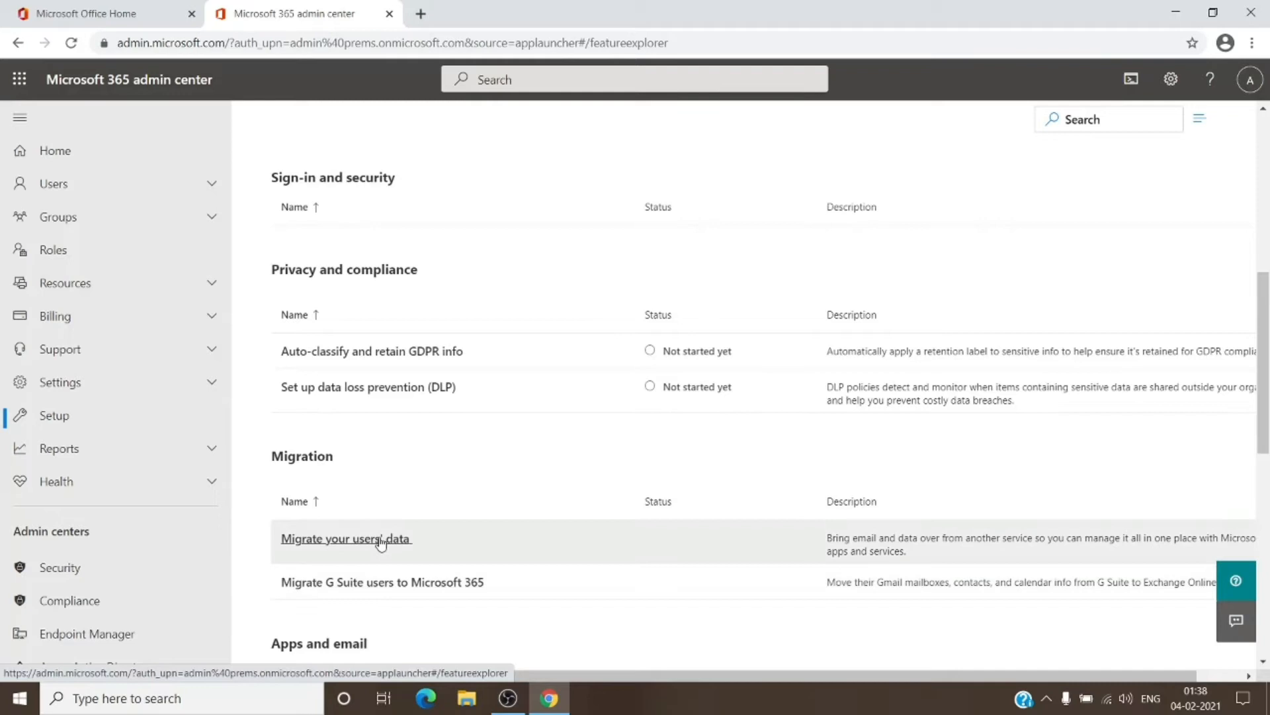
# Step: Open 'Migrate your users' data' and view migrations to reach the data service choices
pyautogui.click(346, 538)
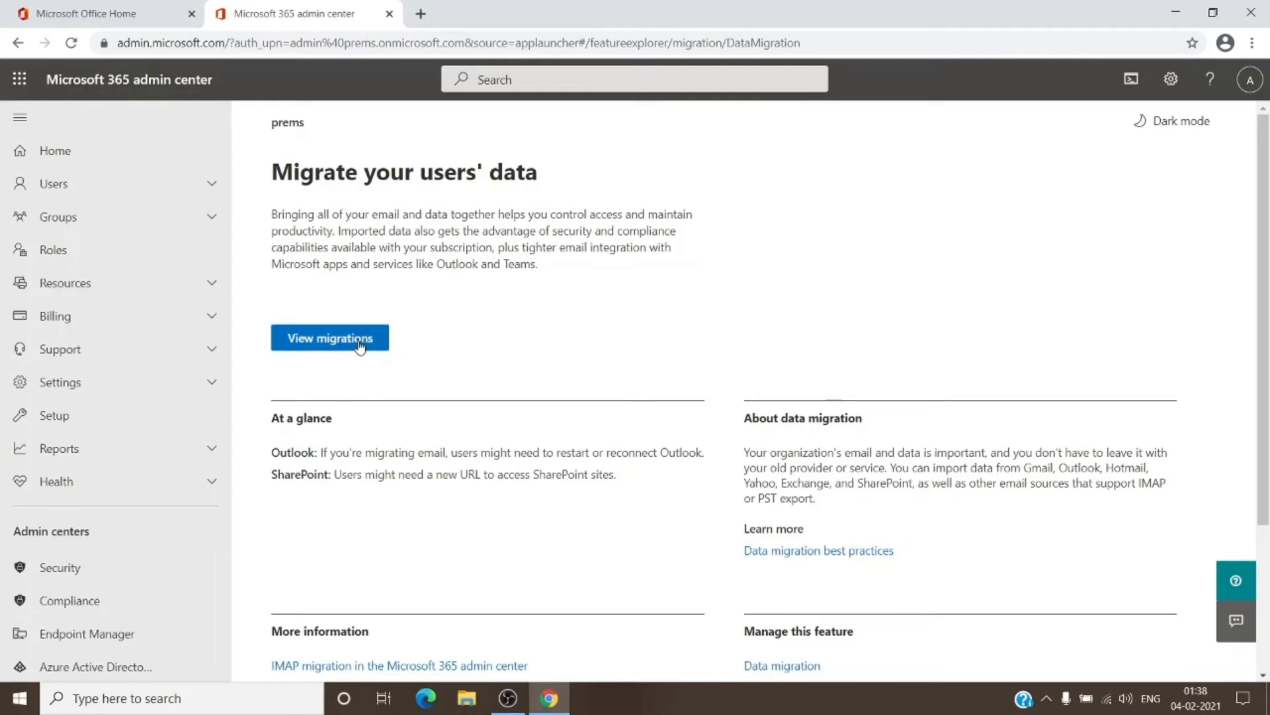
pyautogui.click(329, 338)
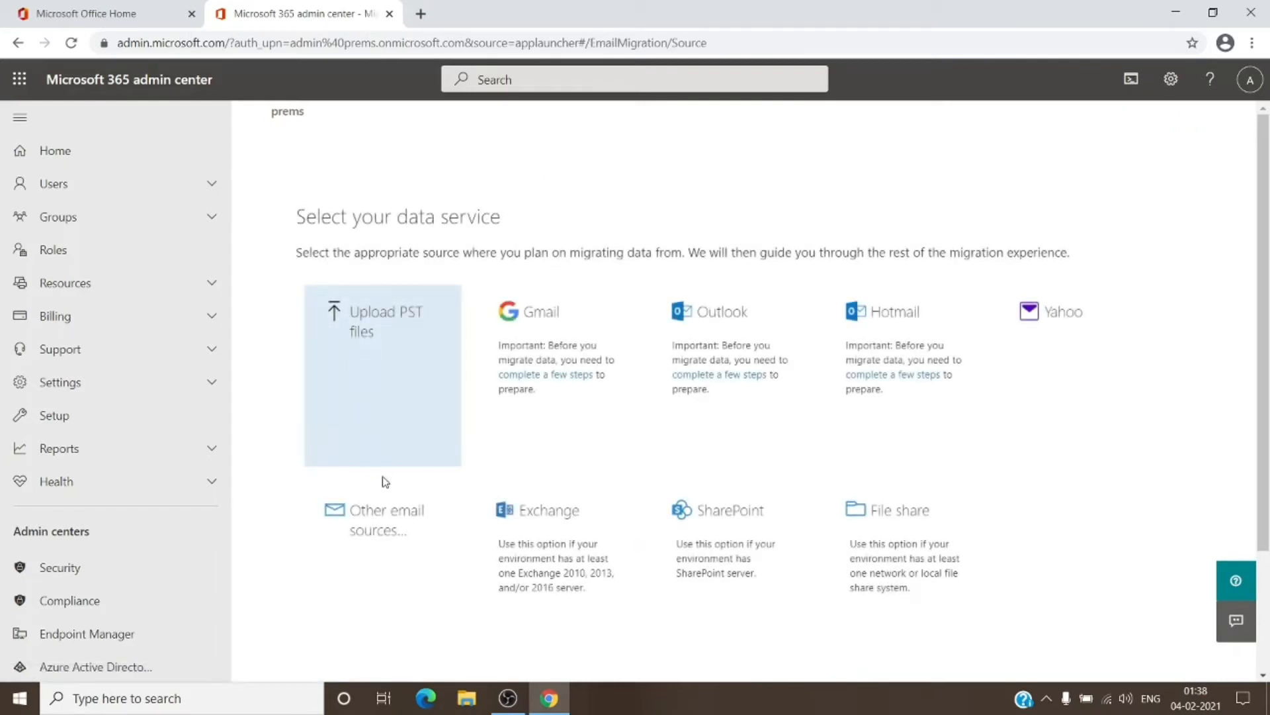
pyautogui.moveTo(828, 422)
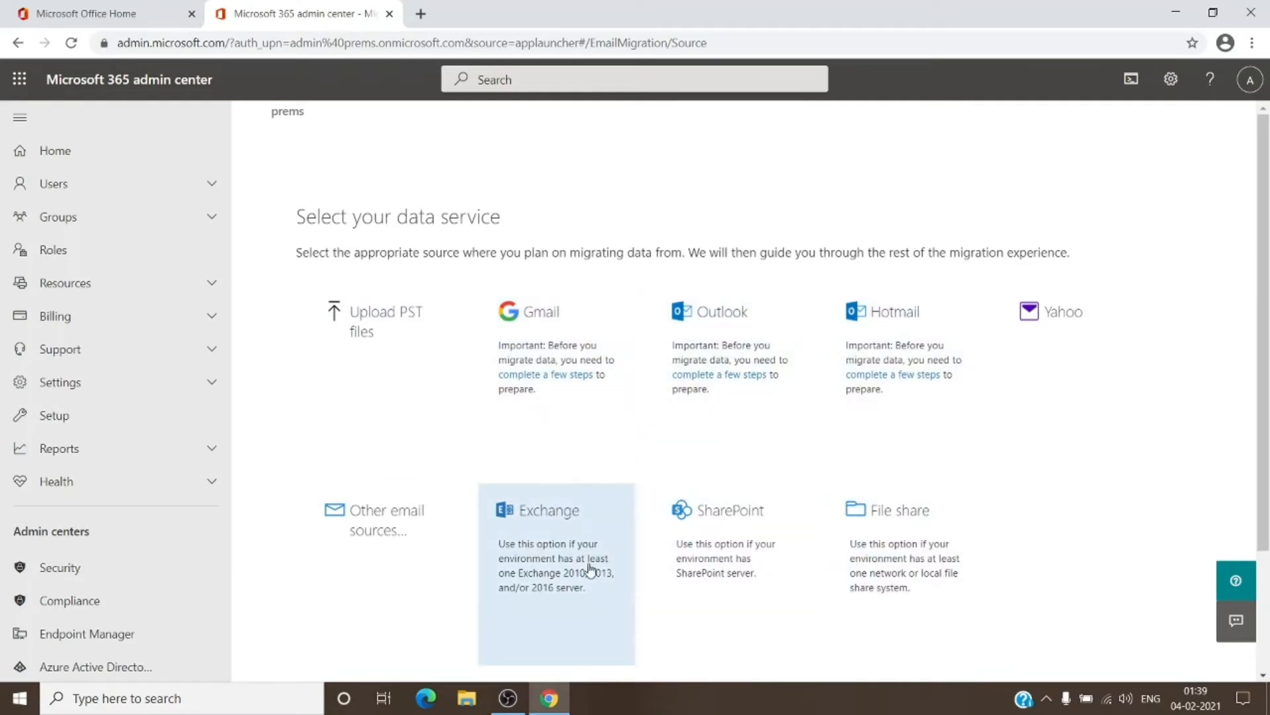
pyautogui.moveTo(409, 542)
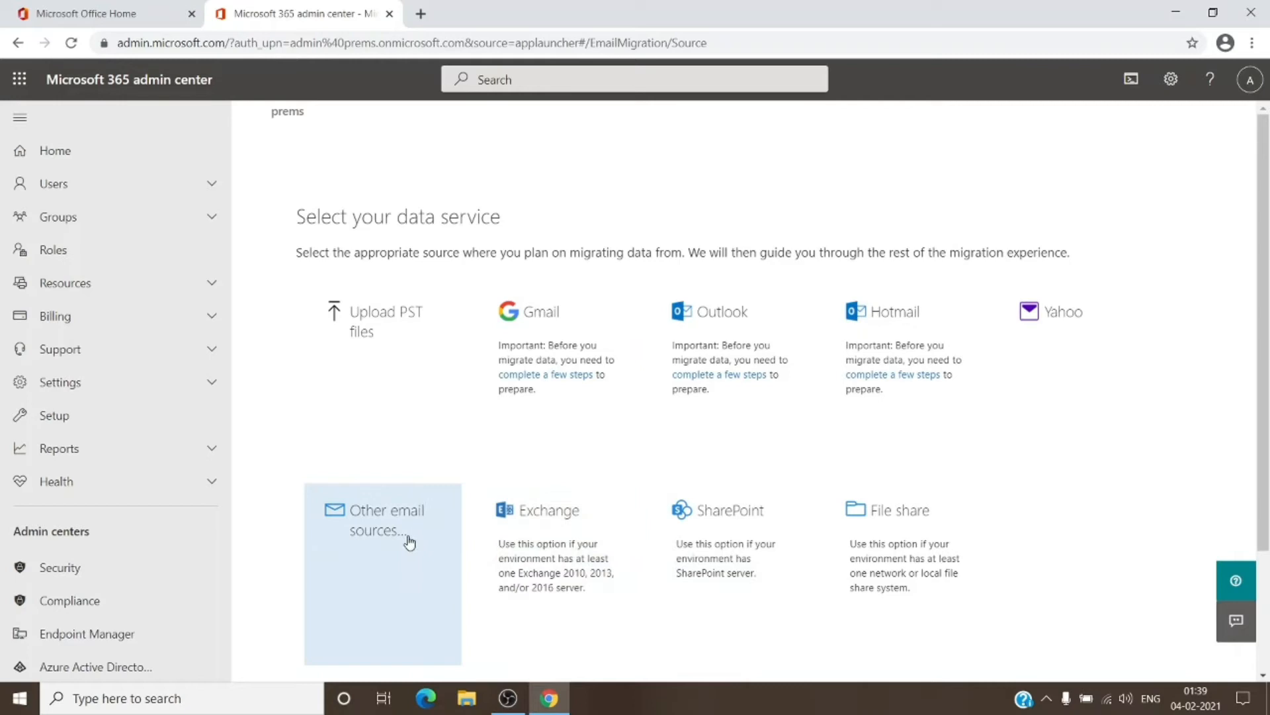
# Step: Pick 'Other email sources' for an IMAP form, then open the downloaded user-mapping screenshot
pyautogui.click(383, 520)
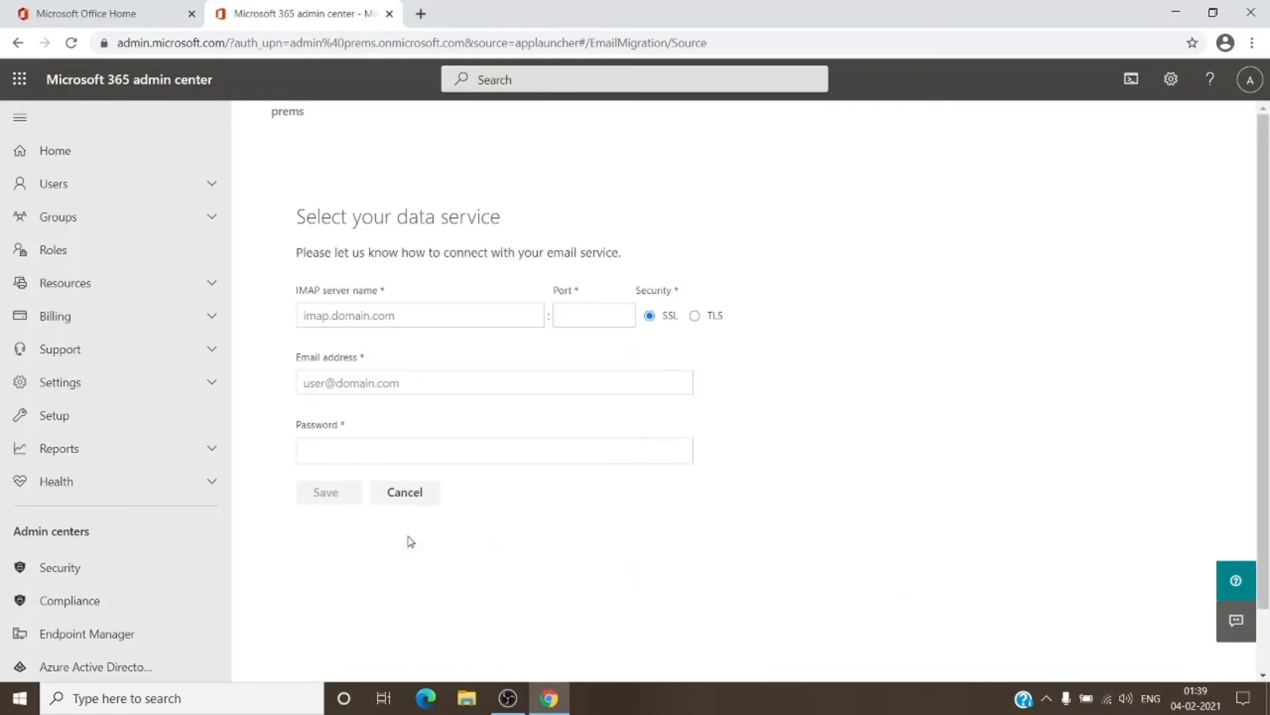
pyautogui.click(419, 315)
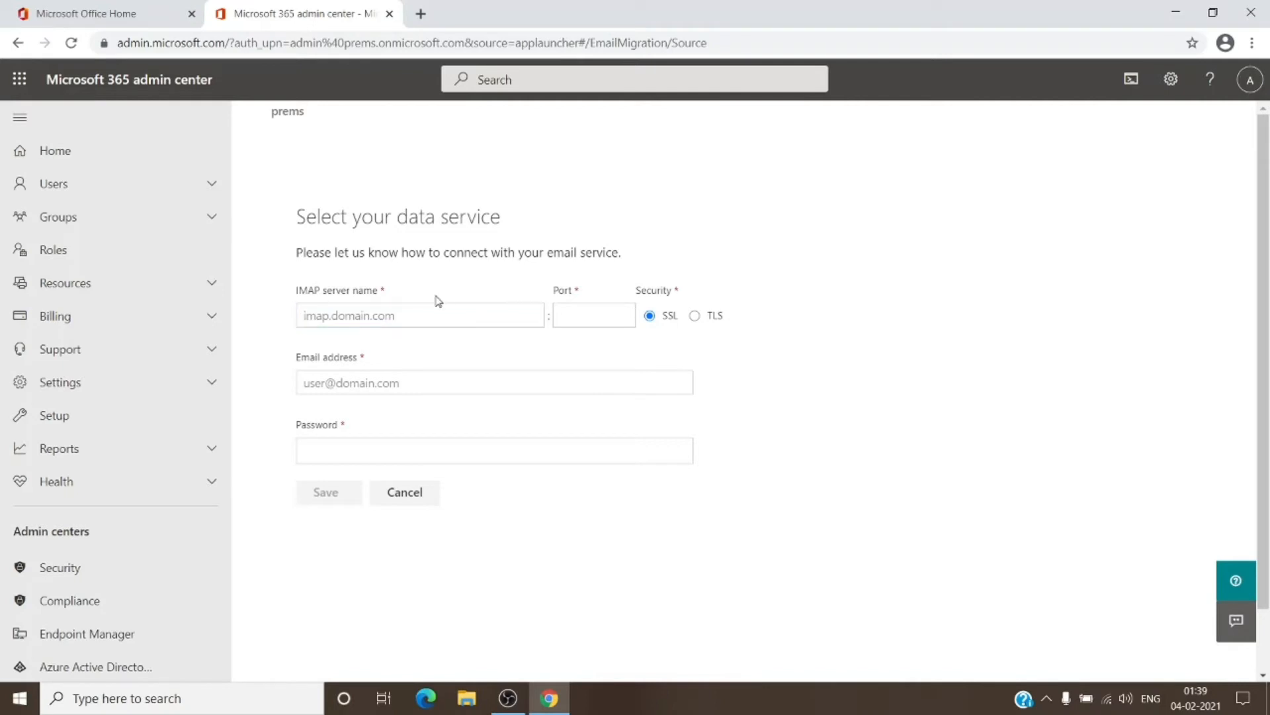
pyautogui.click(419, 315)
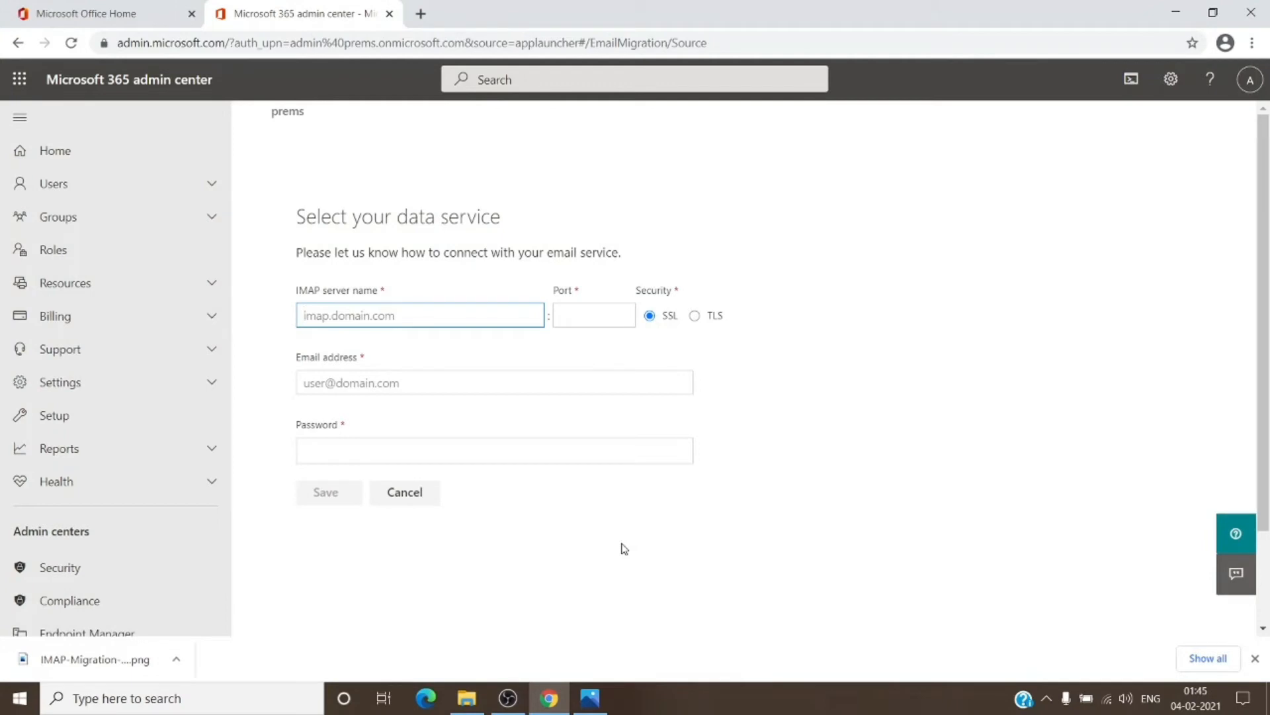
pyautogui.moveTo(618, 555)
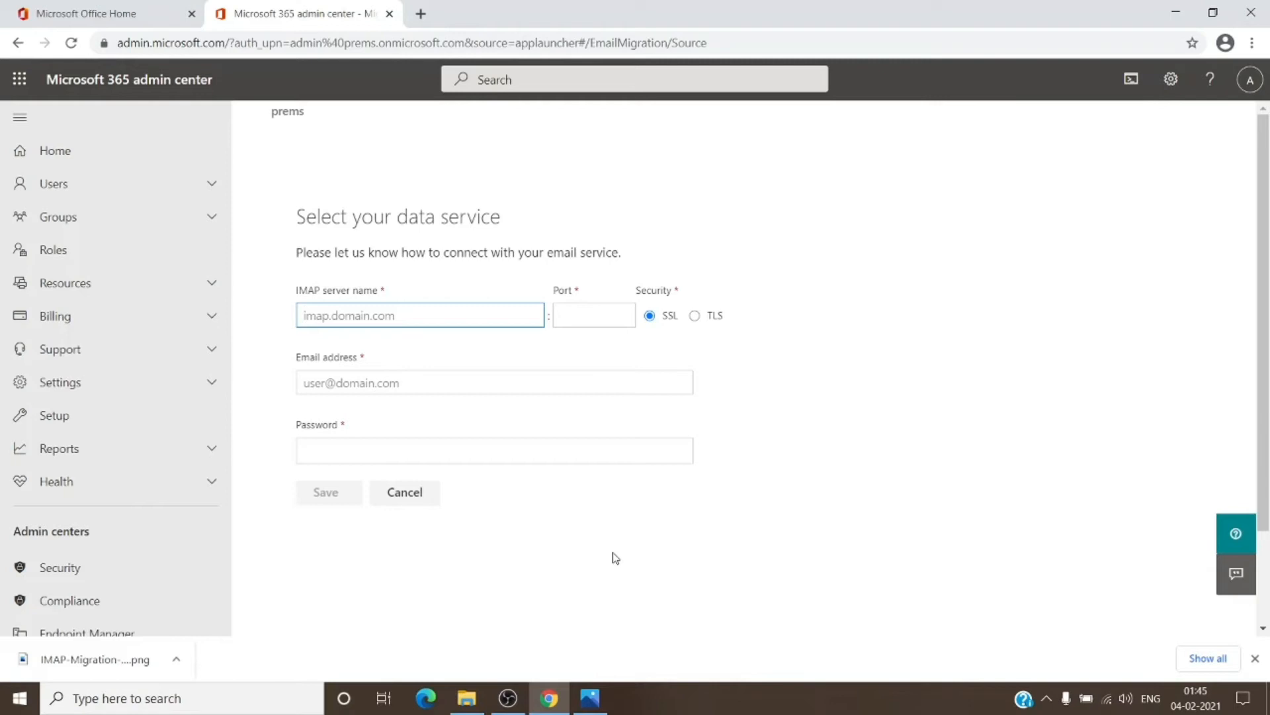
pyautogui.moveTo(614, 560)
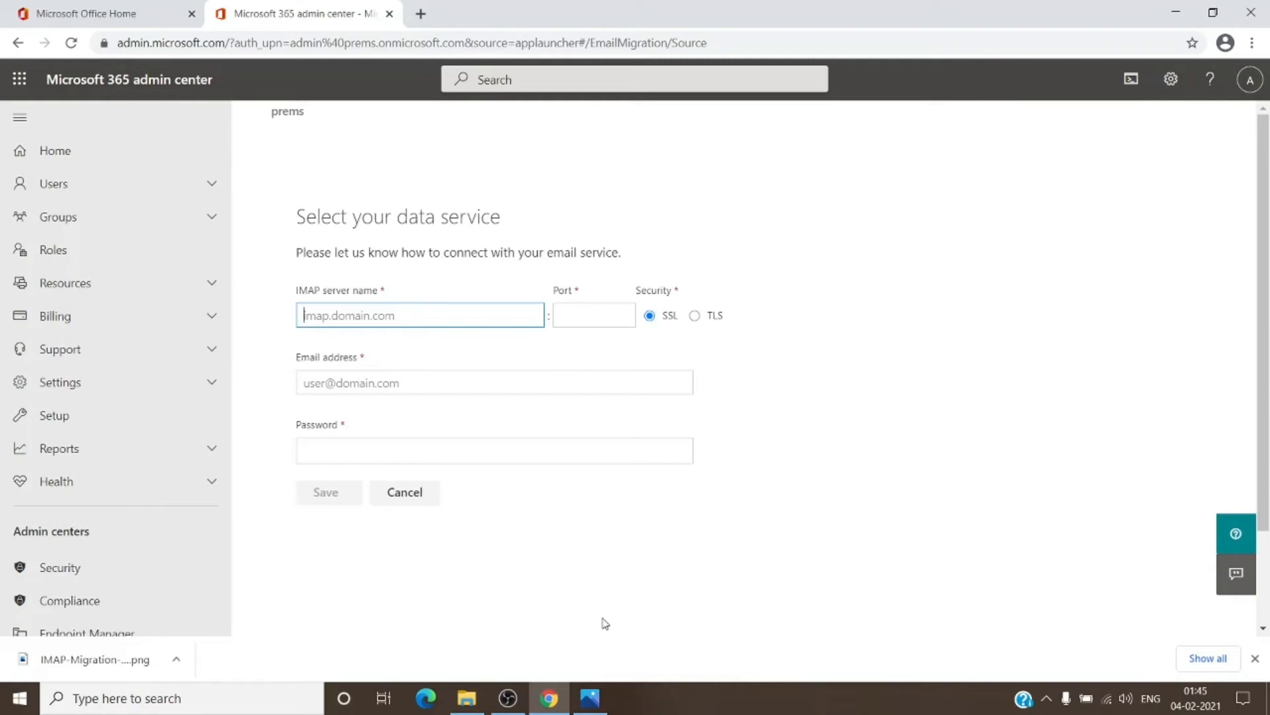
pyautogui.click(590, 697)
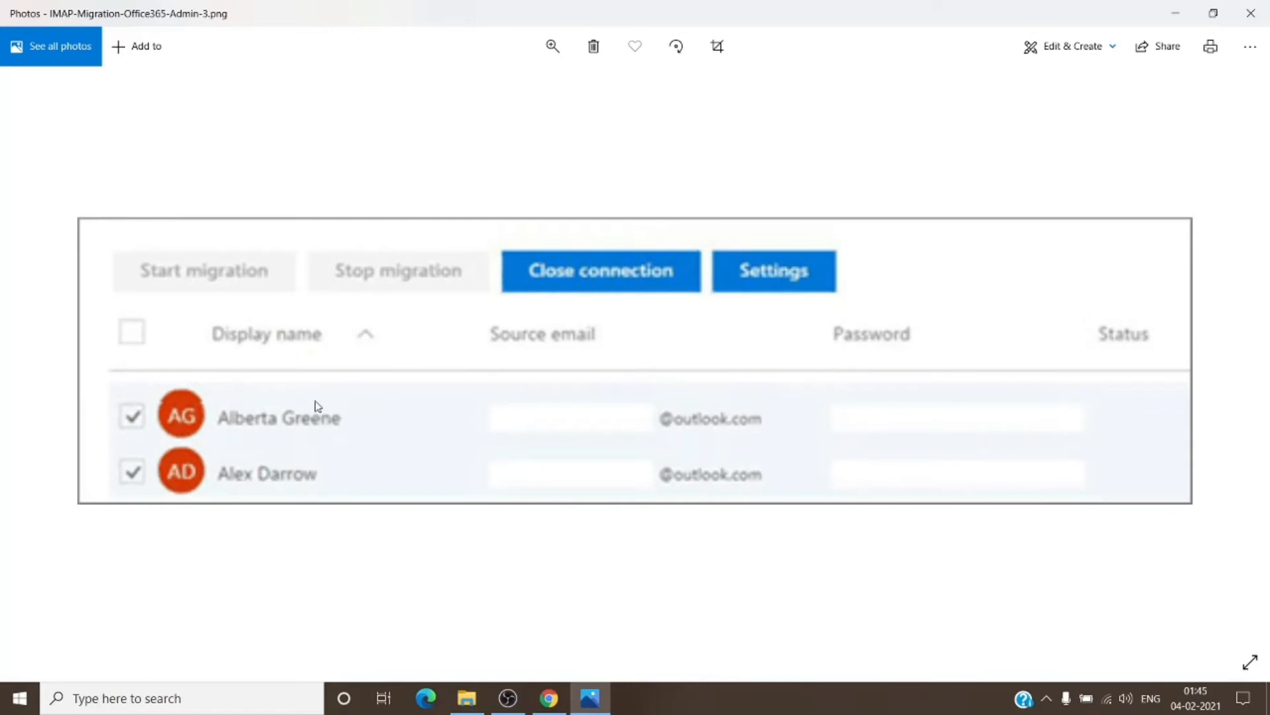
pyautogui.moveTo(299, 487)
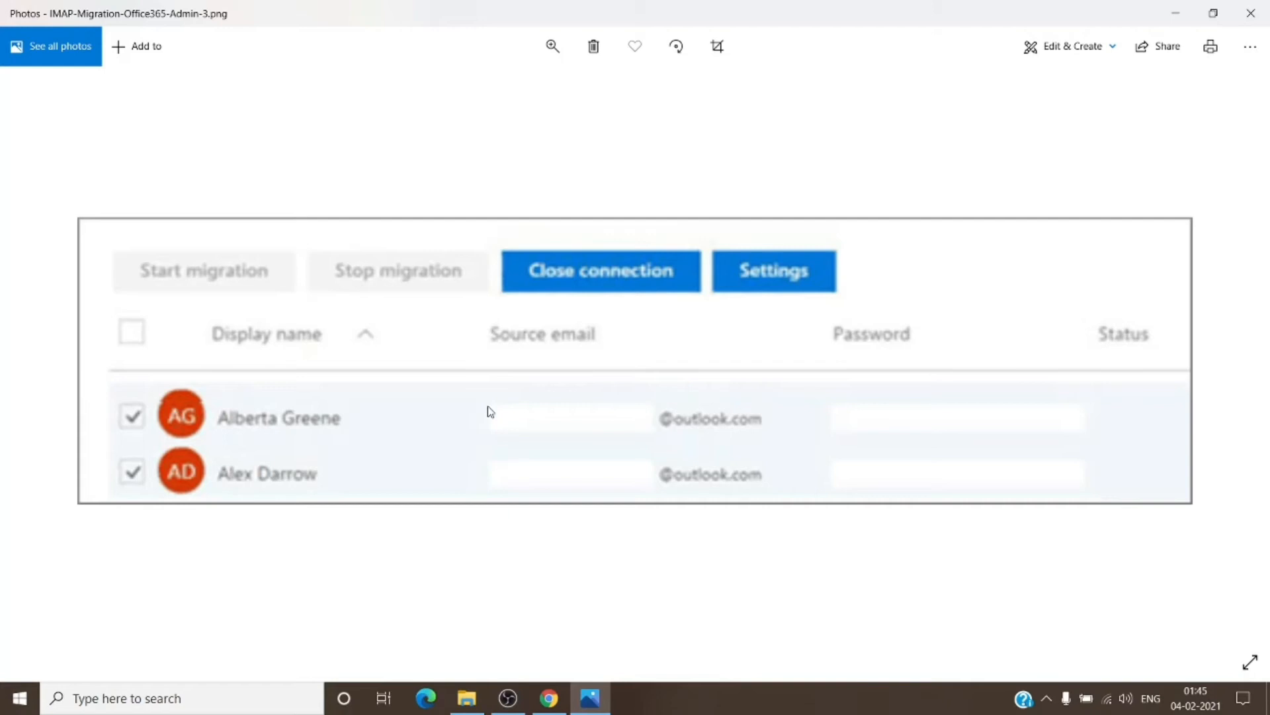
pyautogui.moveTo(556, 360)
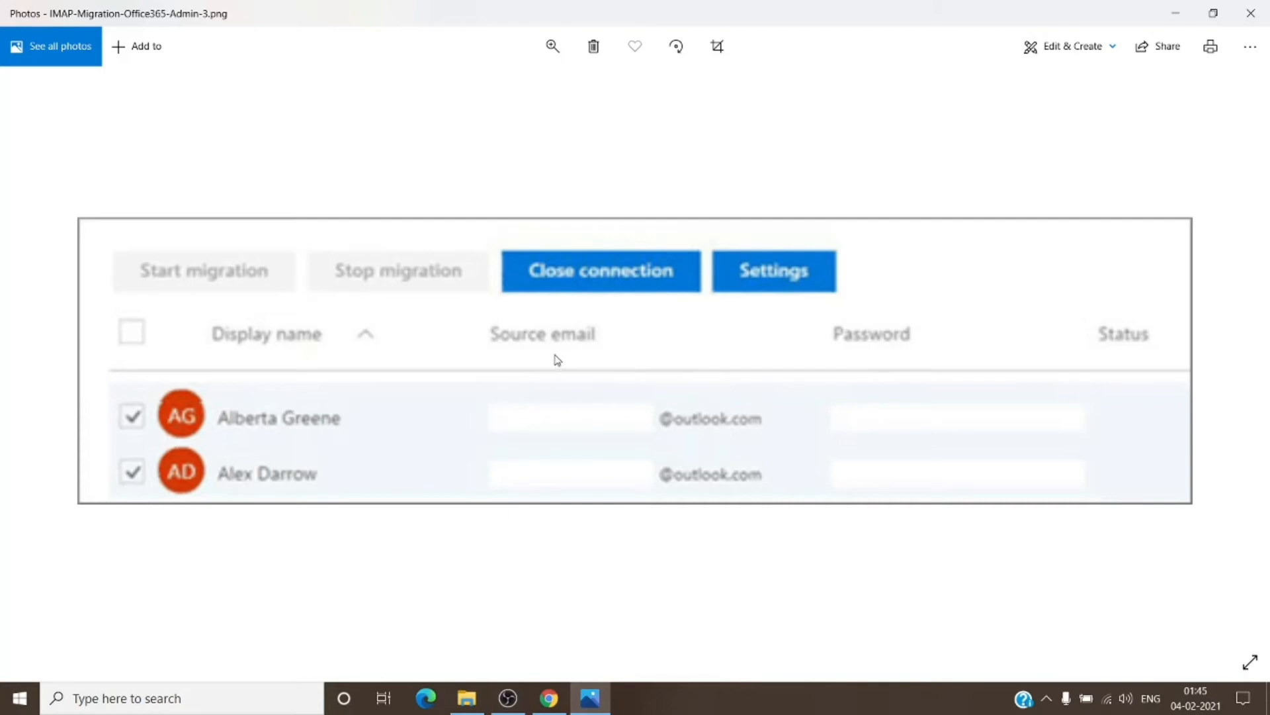
pyautogui.moveTo(551, 359)
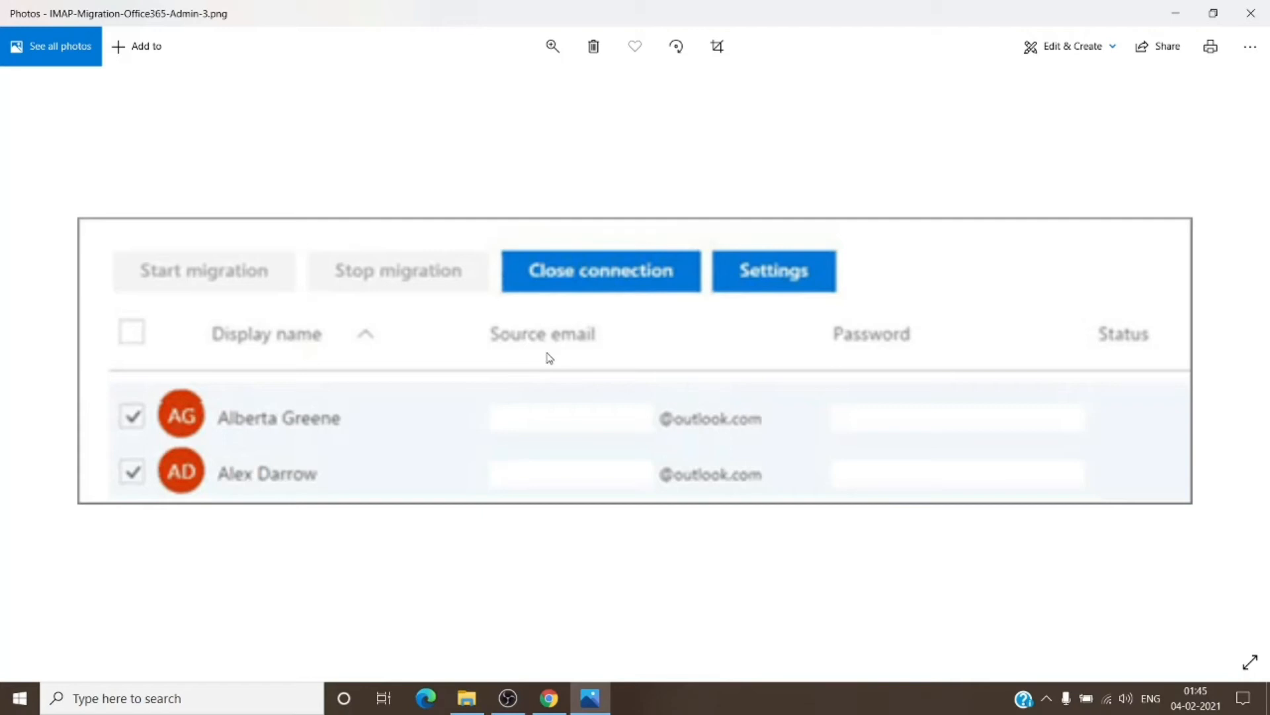
pyautogui.moveTo(867, 422)
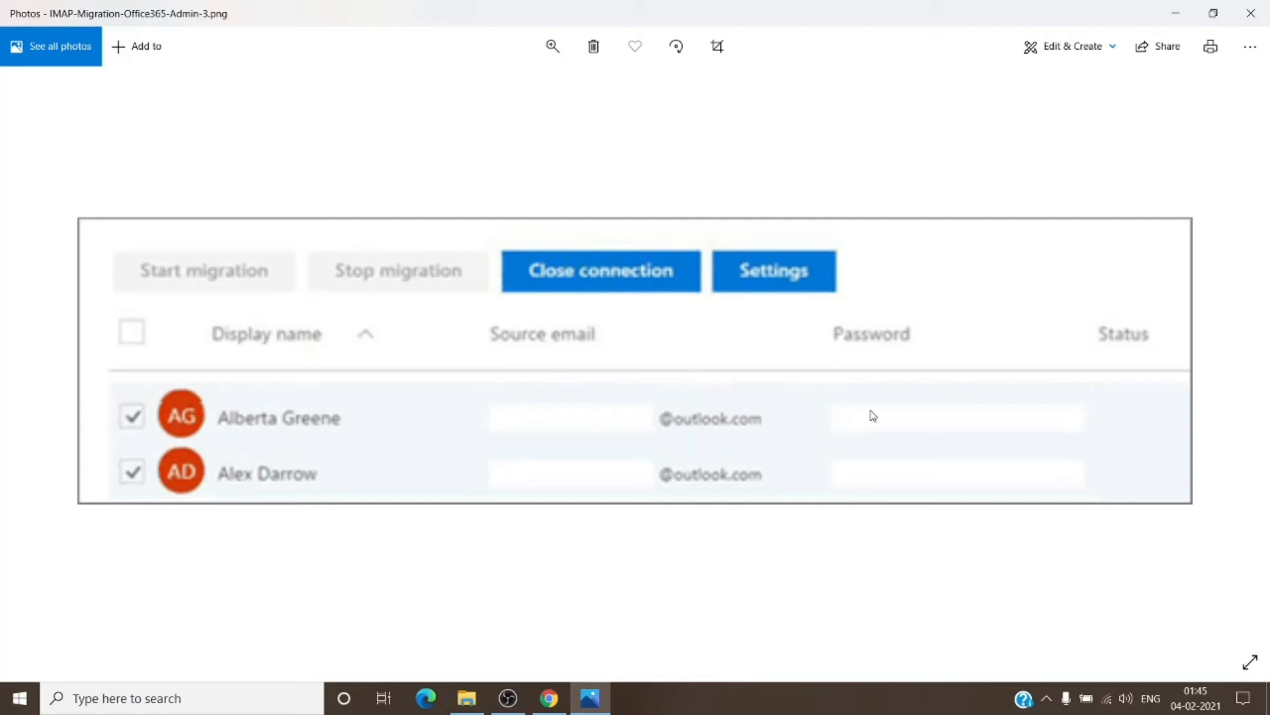
pyautogui.moveTo(398, 440)
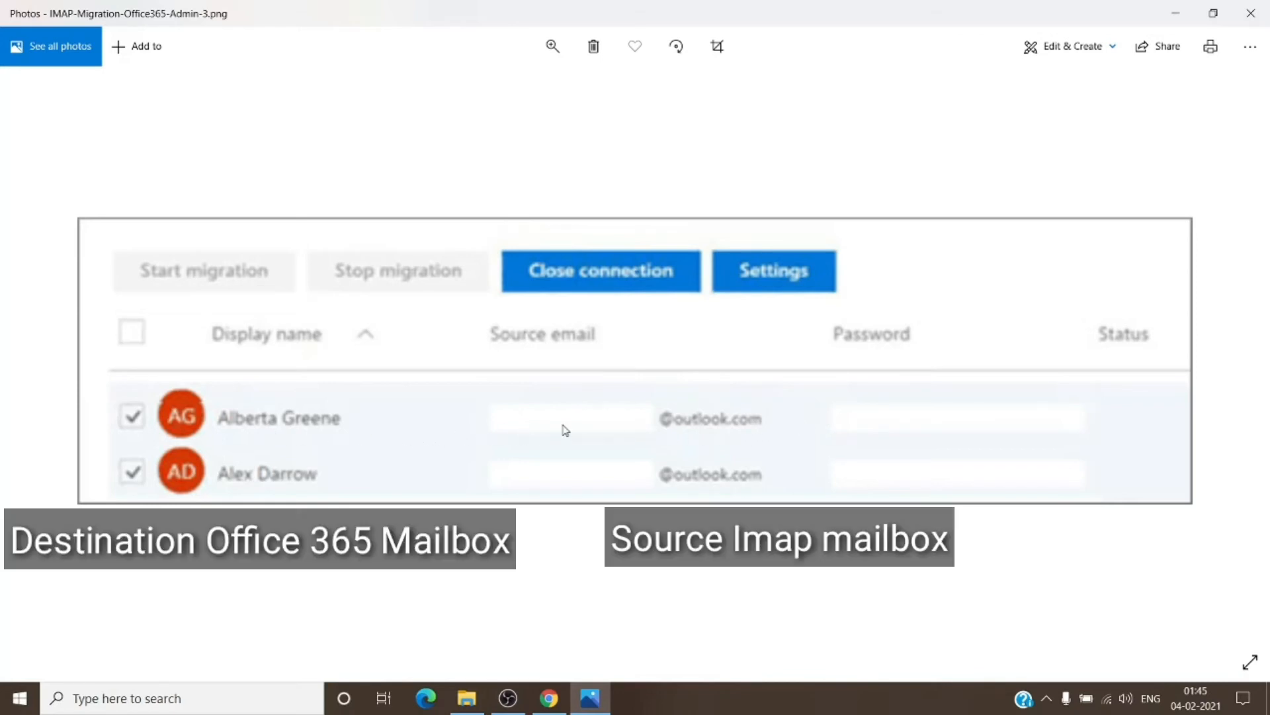
pyautogui.moveTo(269, 492)
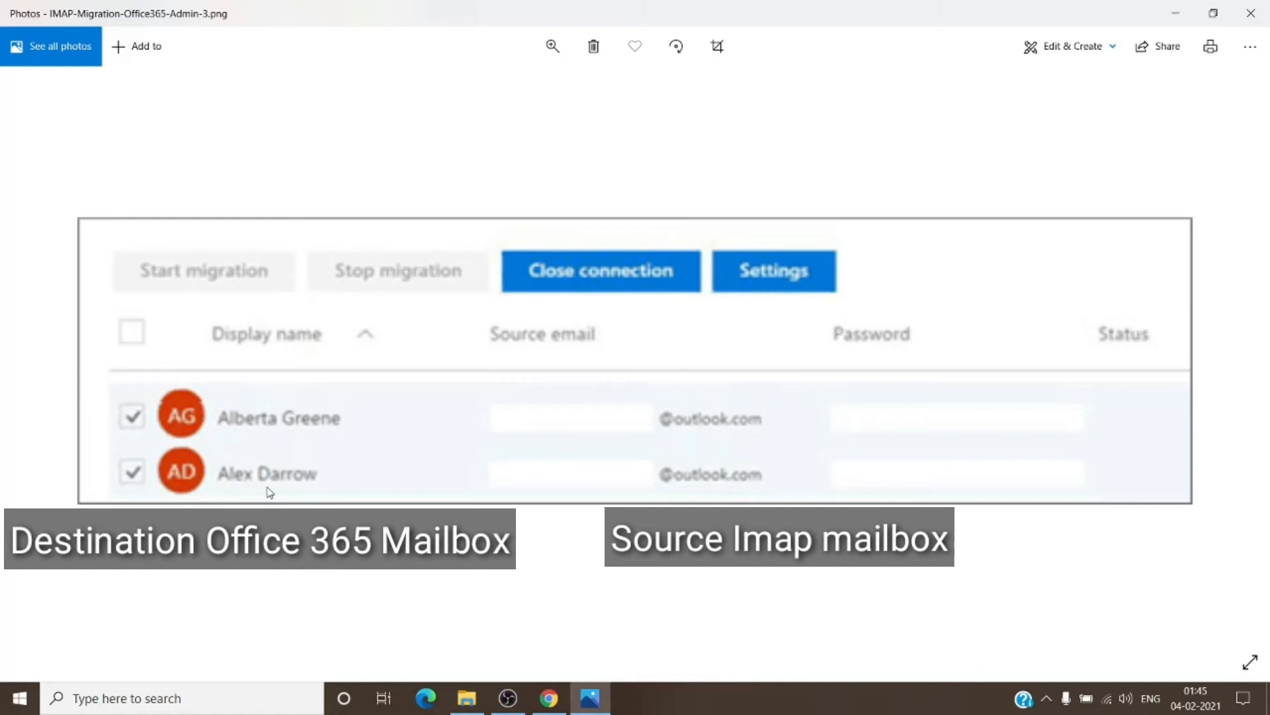
pyautogui.moveTo(567, 488)
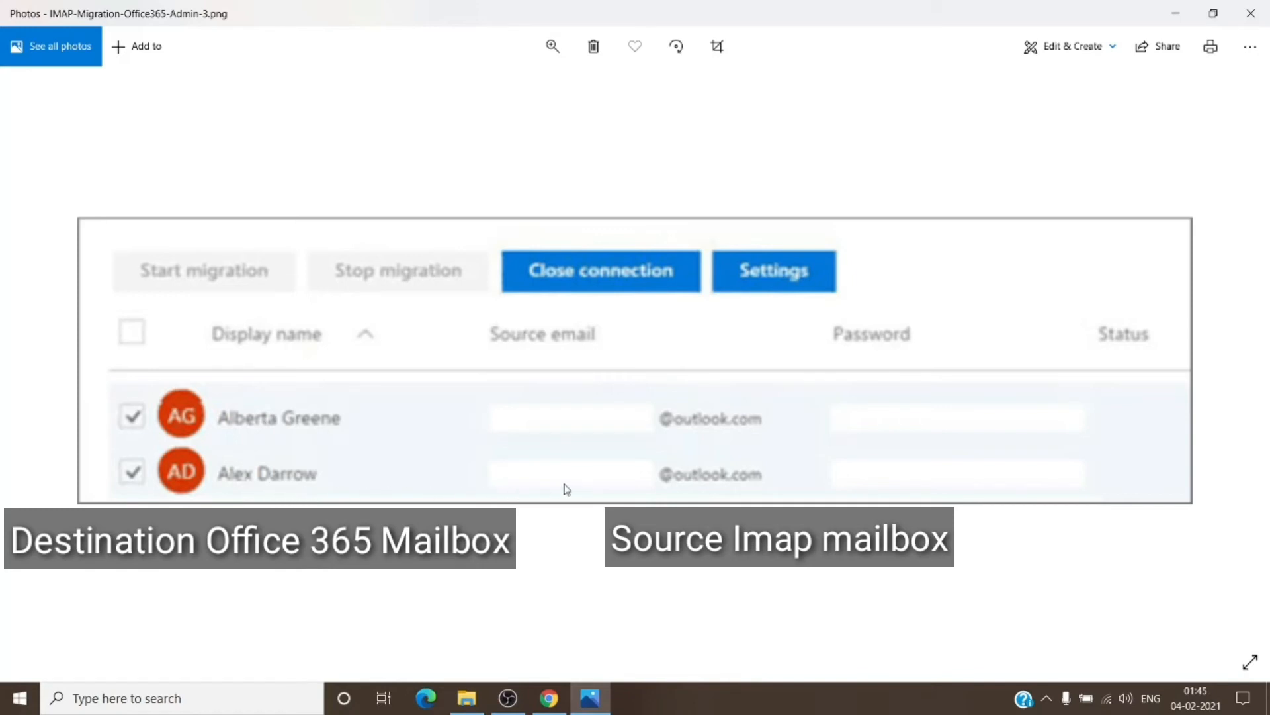
pyautogui.moveTo(570, 489)
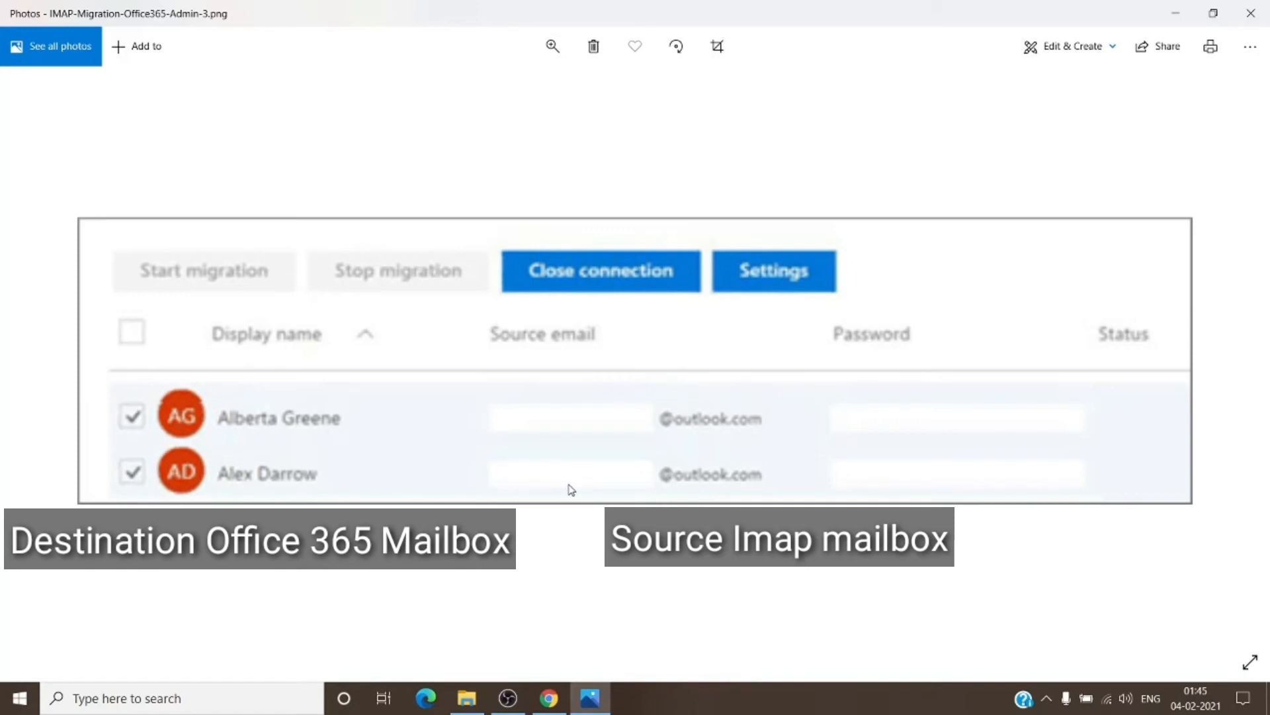
pyautogui.moveTo(578, 487)
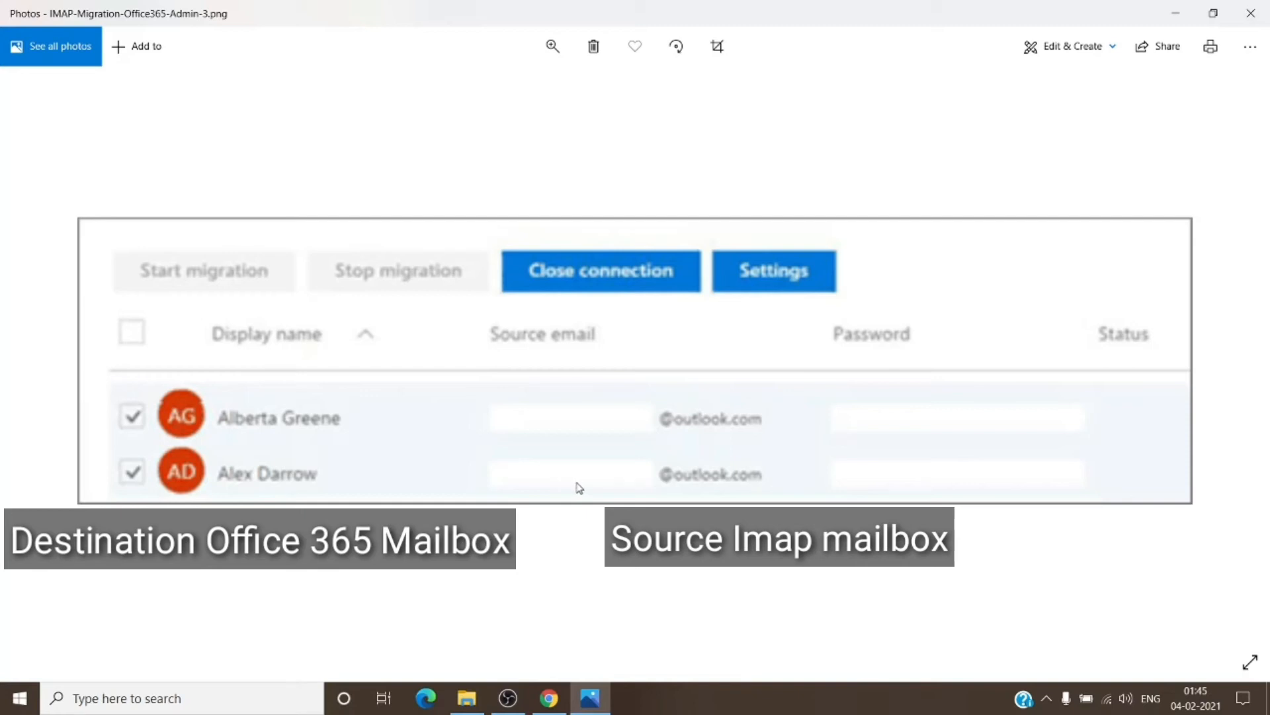
pyautogui.moveTo(326, 476)
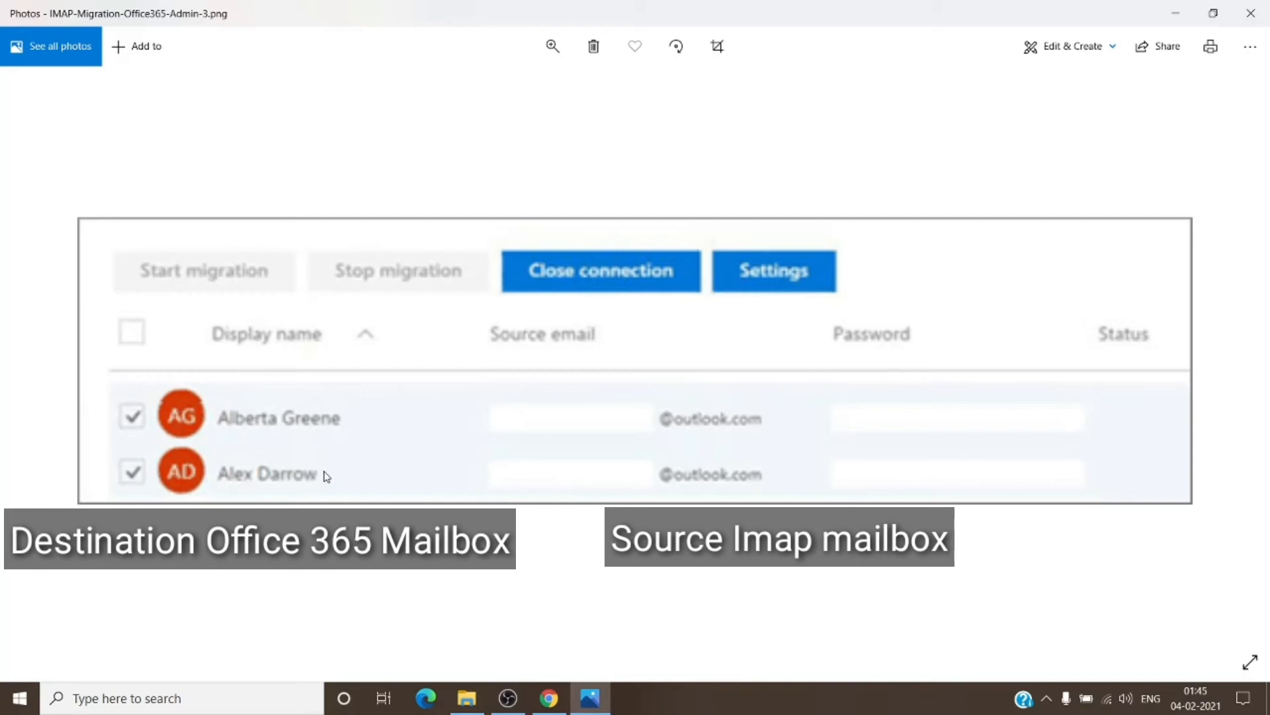
pyautogui.moveTo(498, 498)
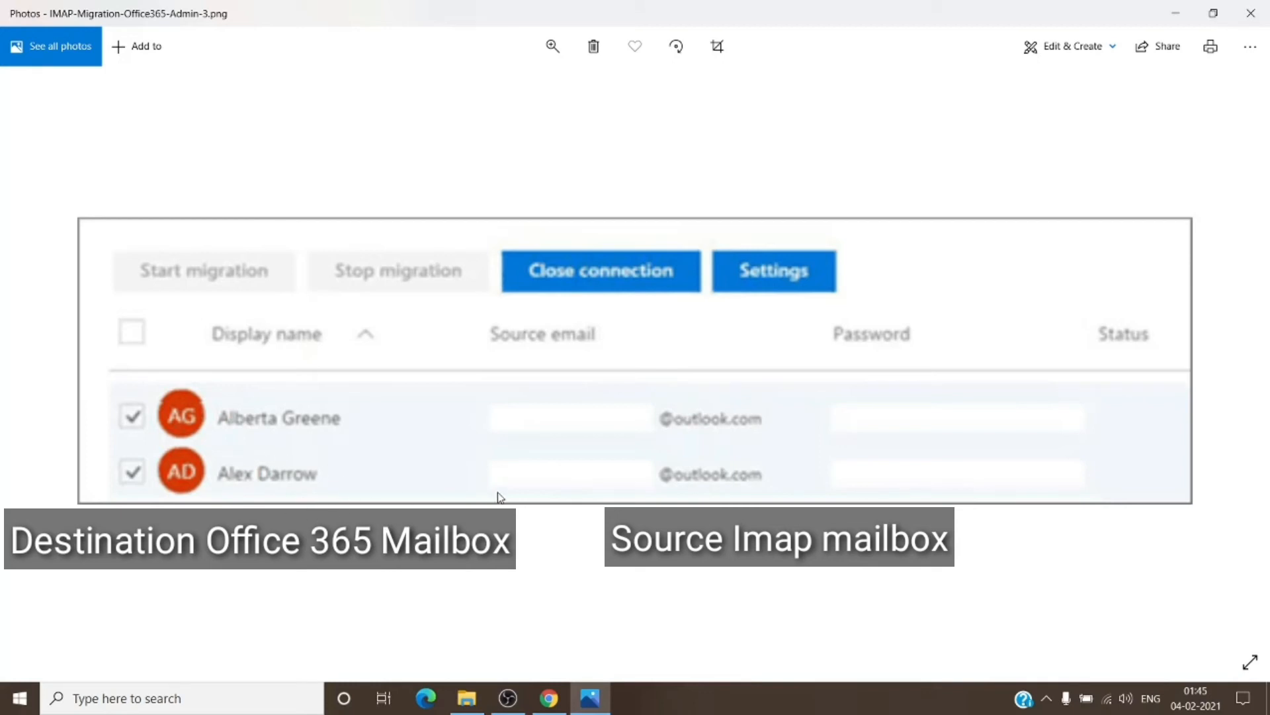
pyautogui.moveTo(614, 487)
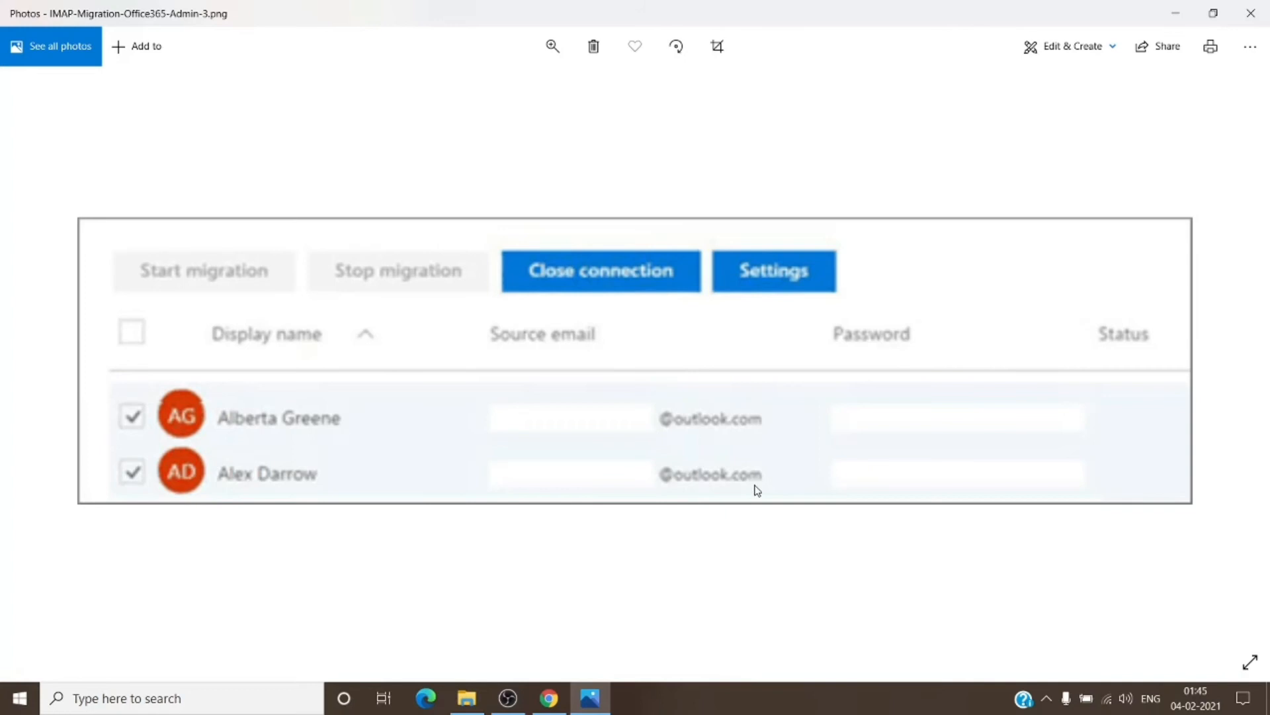
pyautogui.moveTo(875, 478)
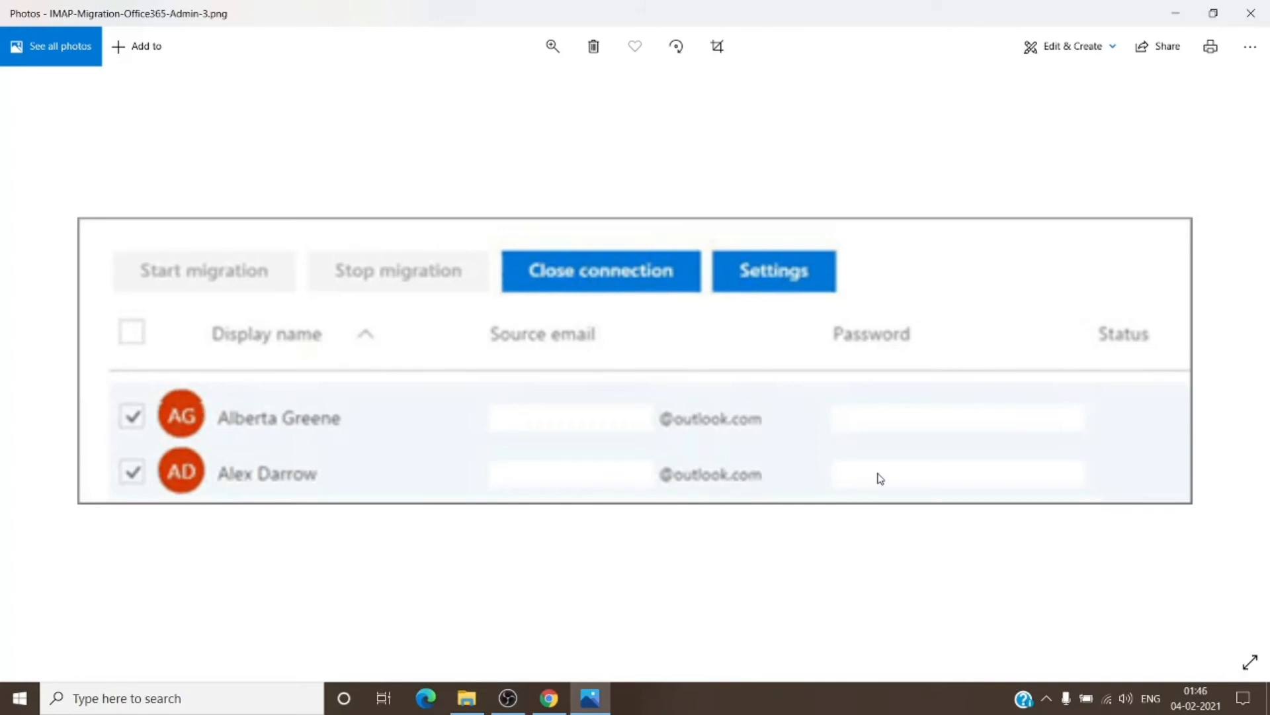
pyautogui.moveTo(820, 468)
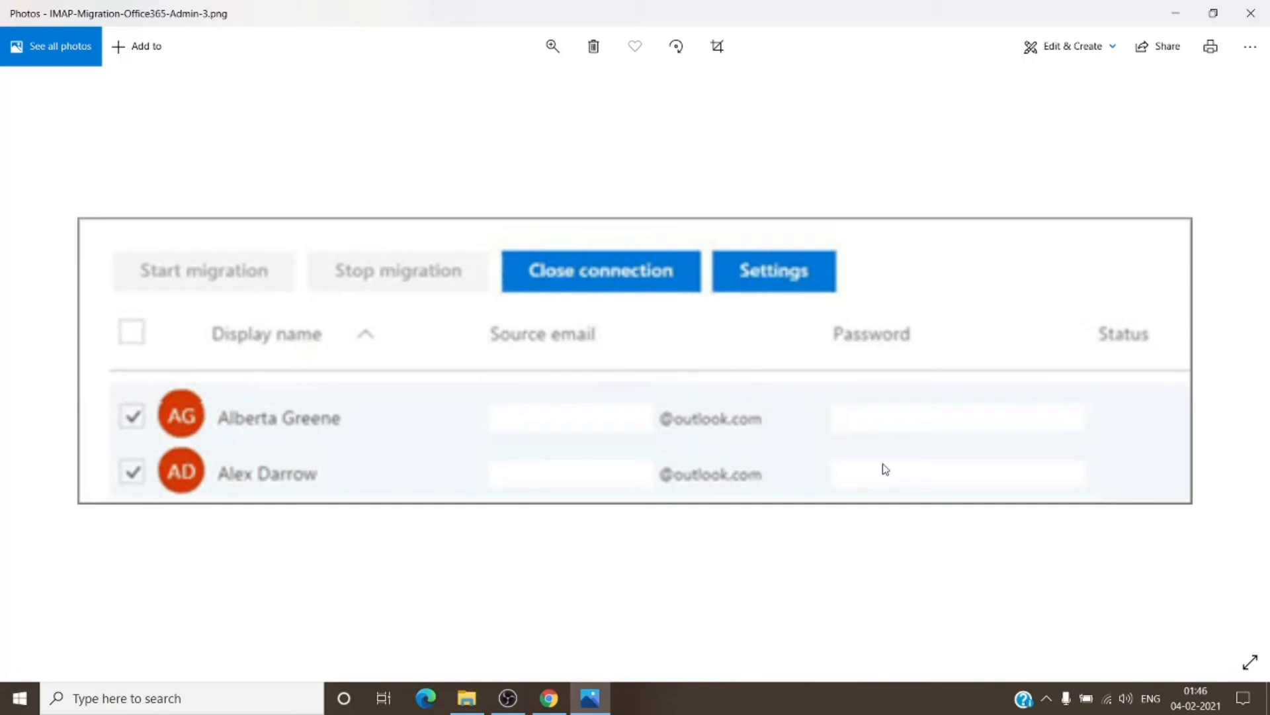
pyautogui.moveTo(1144, 495)
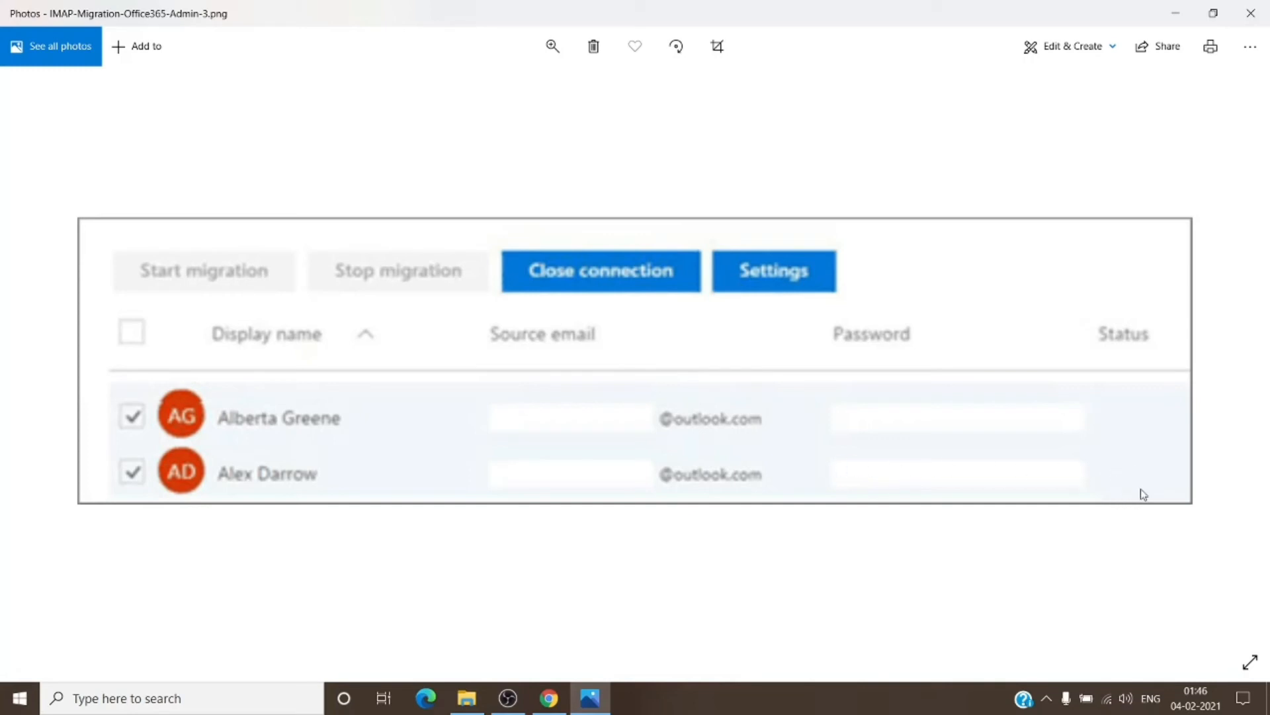
pyautogui.moveTo(1150, 478)
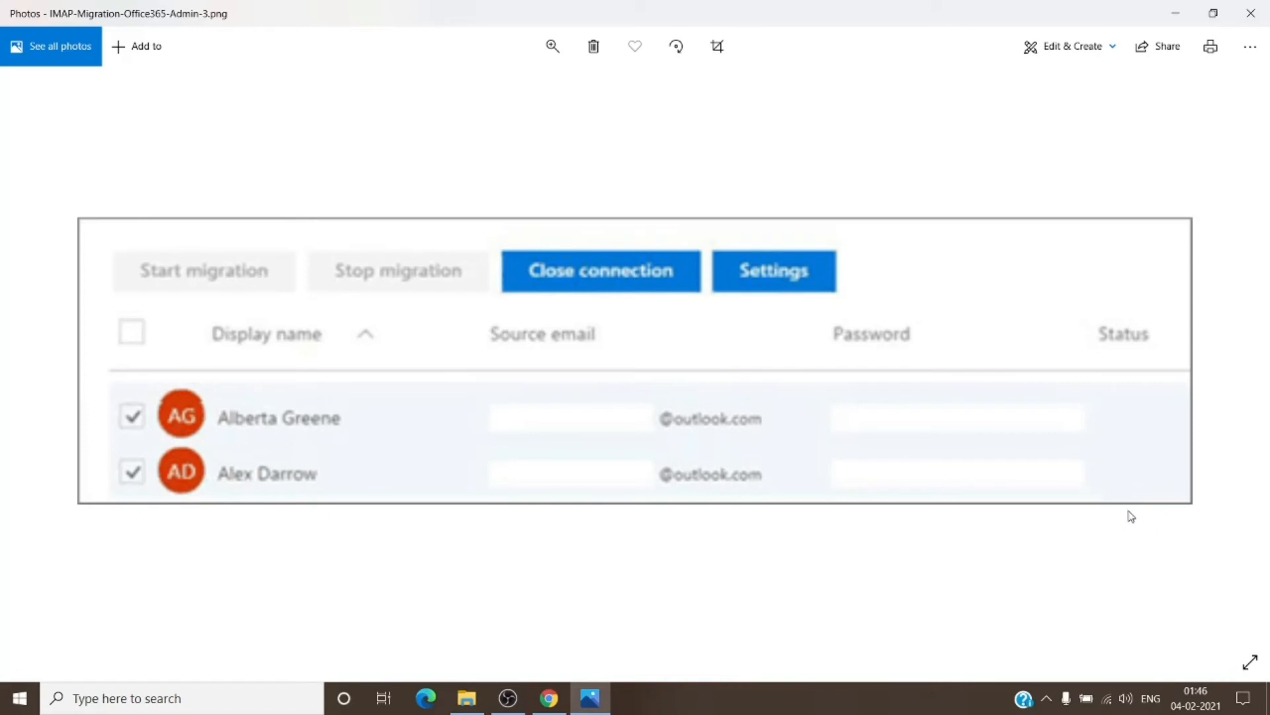
pyautogui.moveTo(1147, 468)
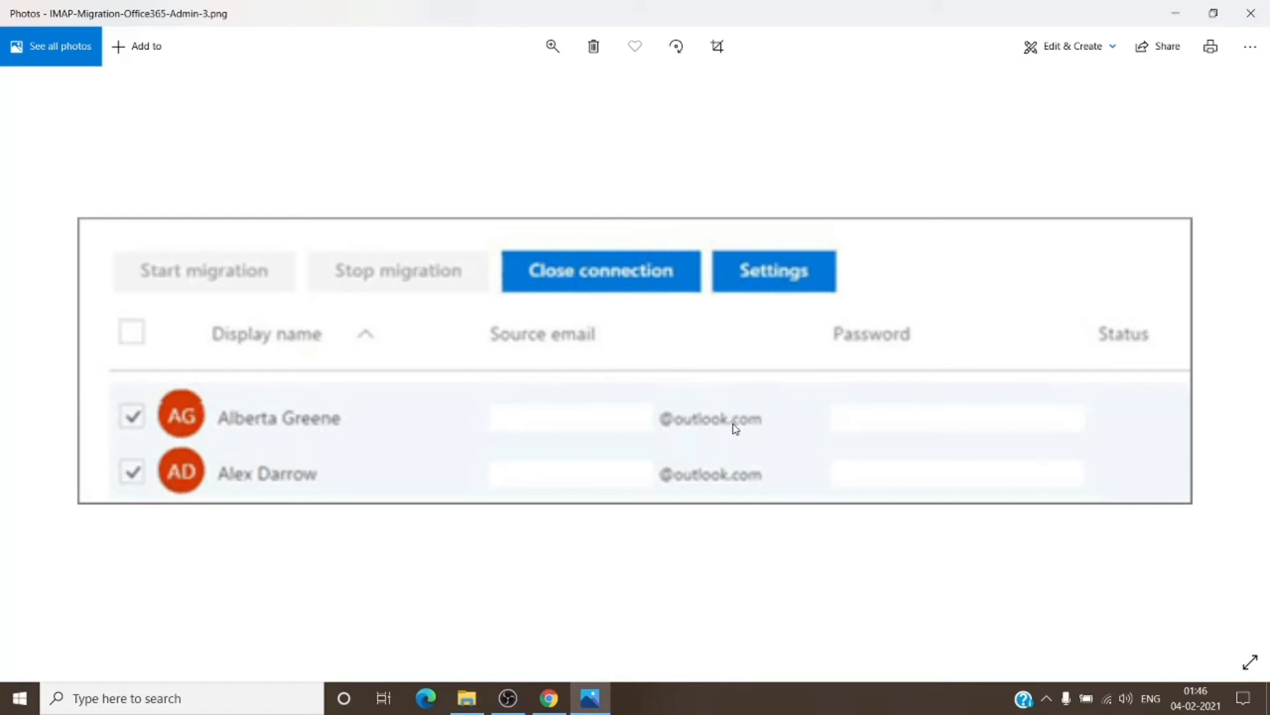
pyautogui.moveTo(397, 412)
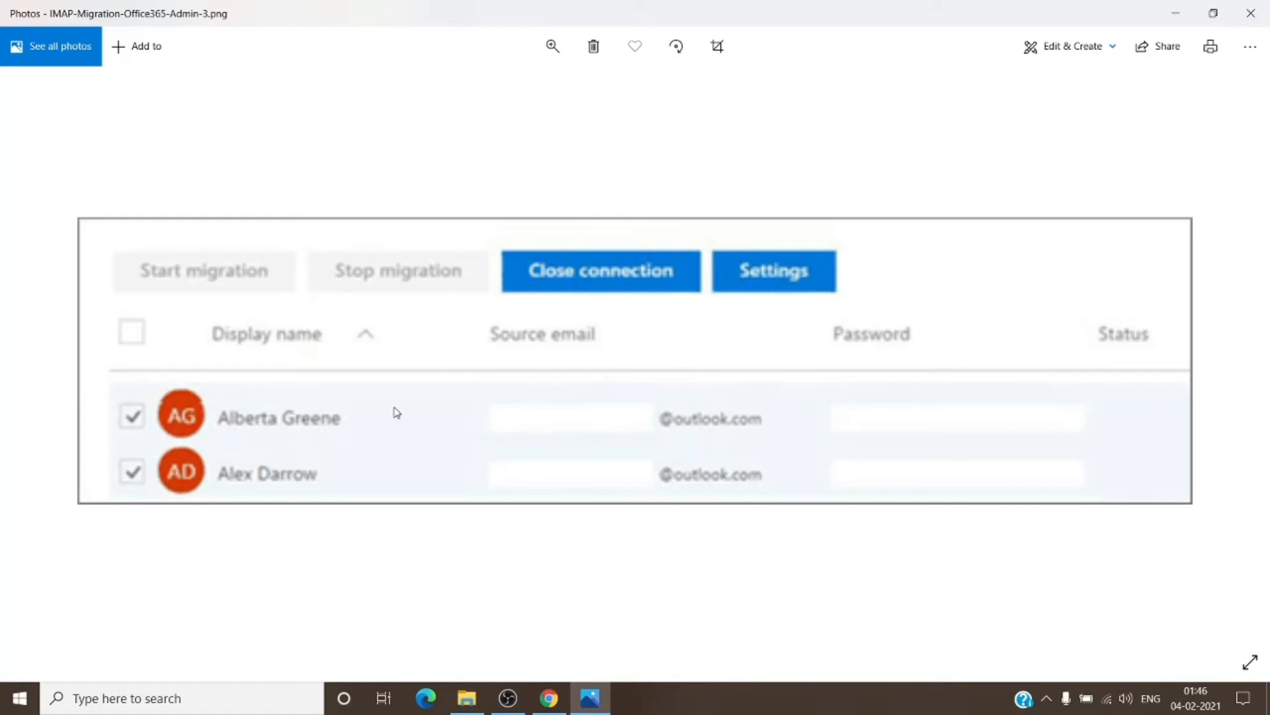
pyautogui.moveTo(575, 432)
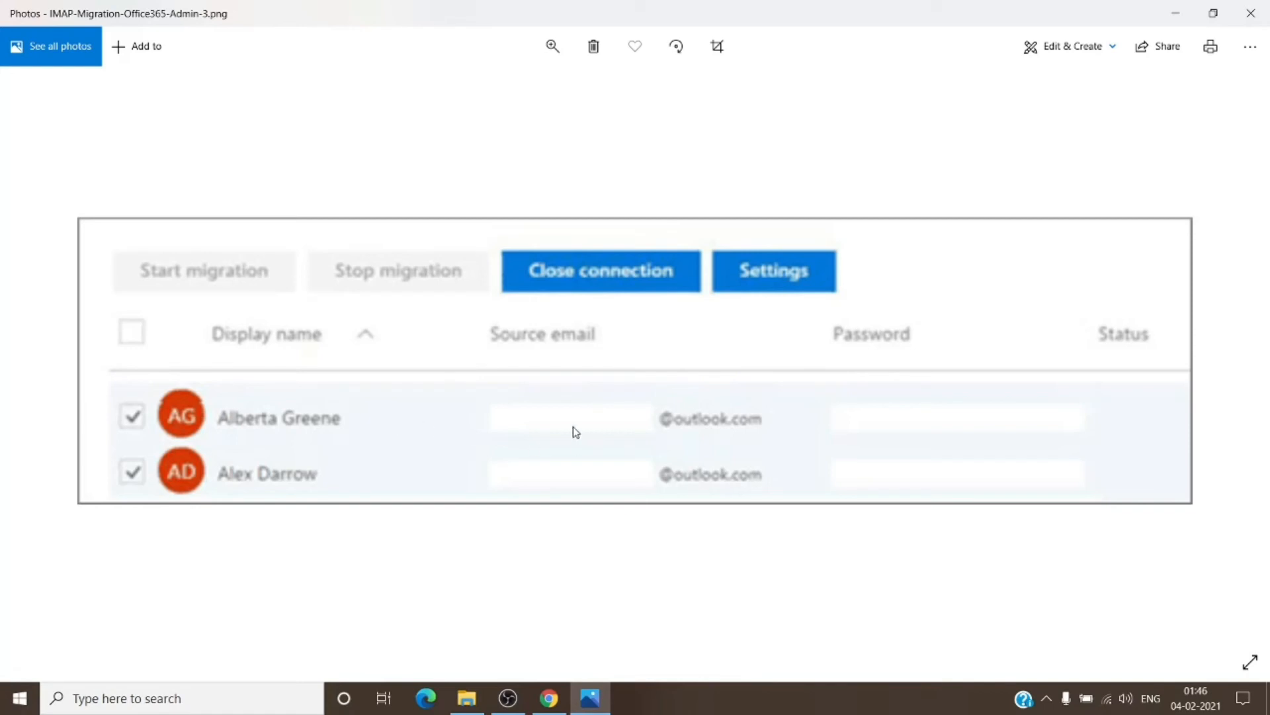
pyautogui.moveTo(906, 419)
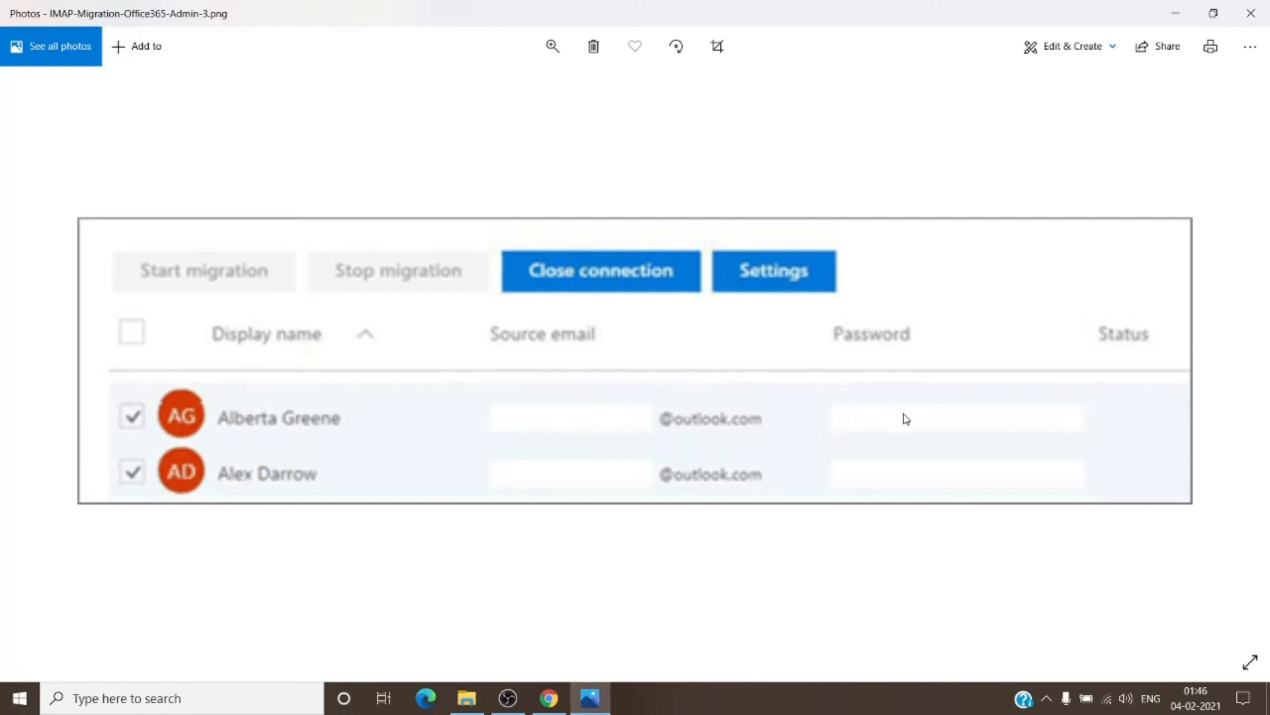
pyautogui.moveTo(168, 437)
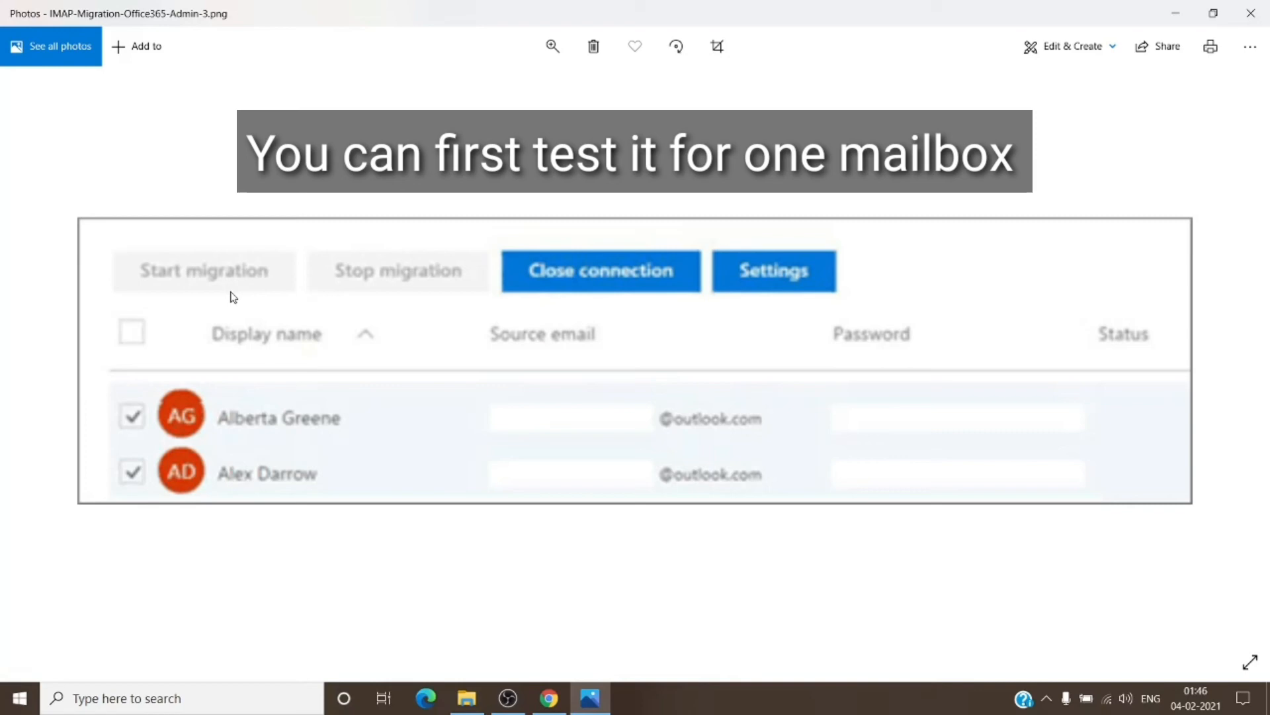
pyautogui.moveTo(409, 361)
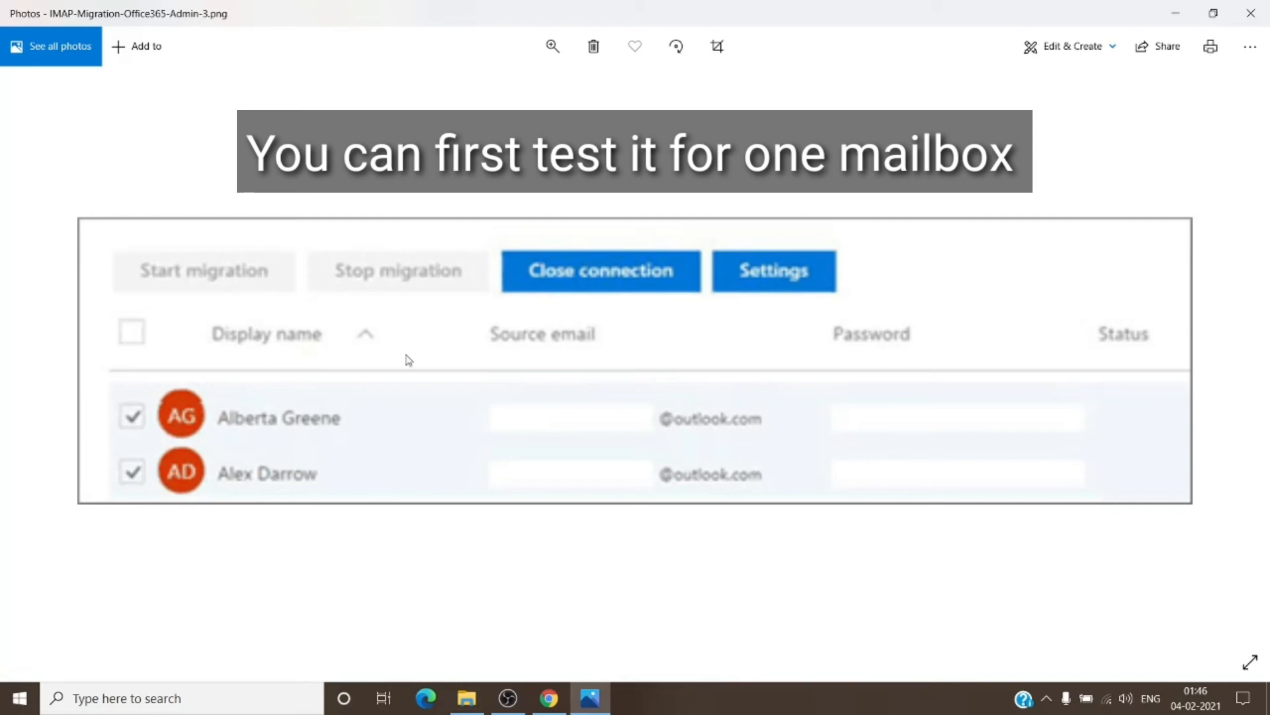
pyautogui.moveTo(768, 429)
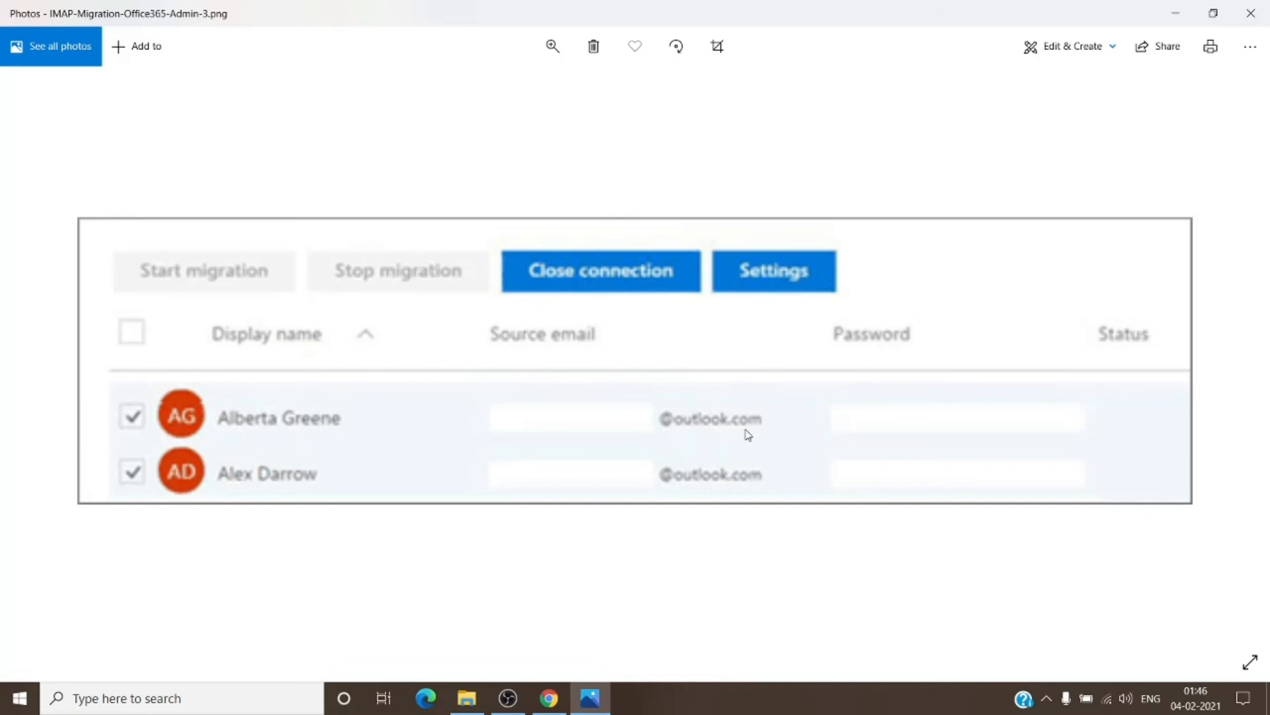
pyautogui.moveTo(748, 443)
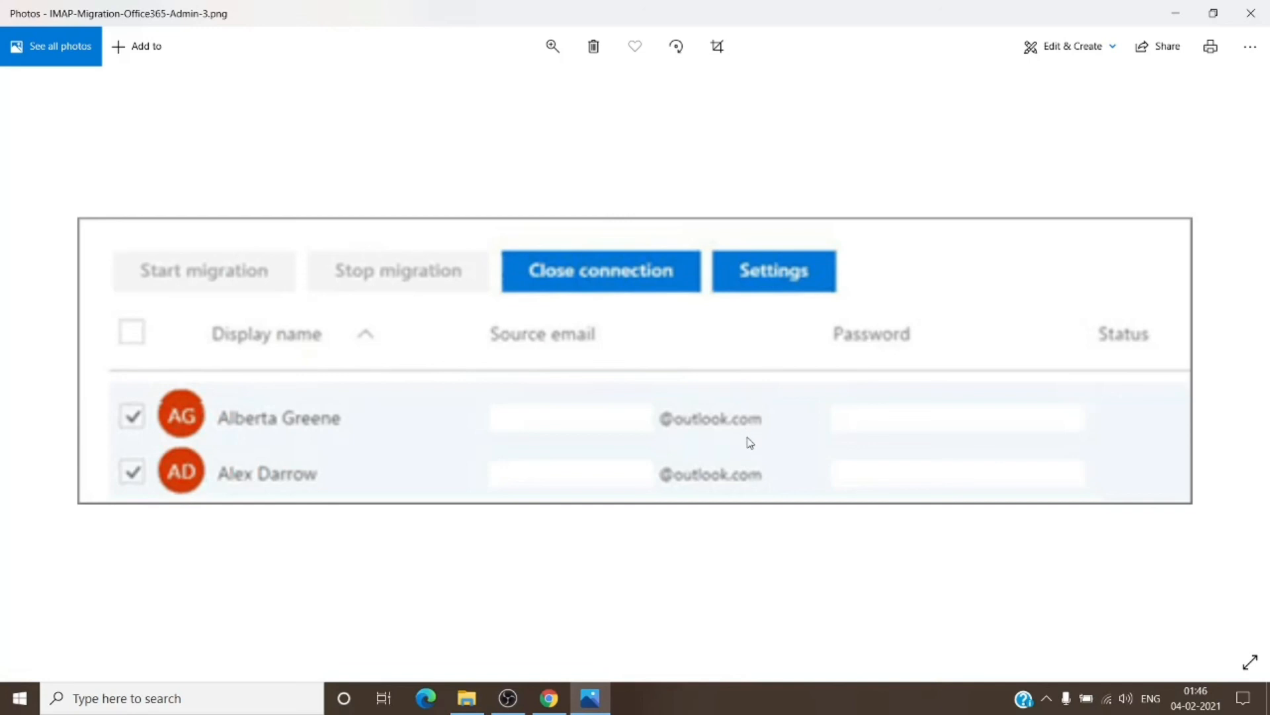
pyautogui.moveTo(603, 292)
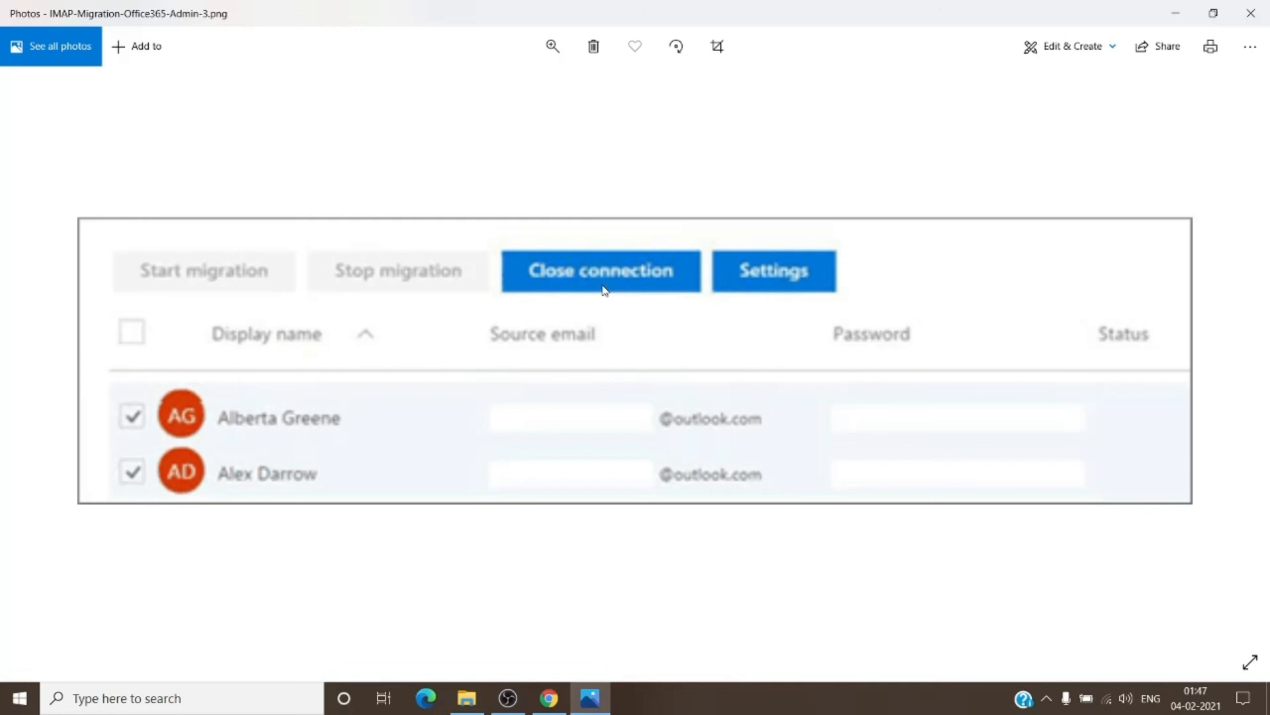
pyautogui.moveTo(851, 197)
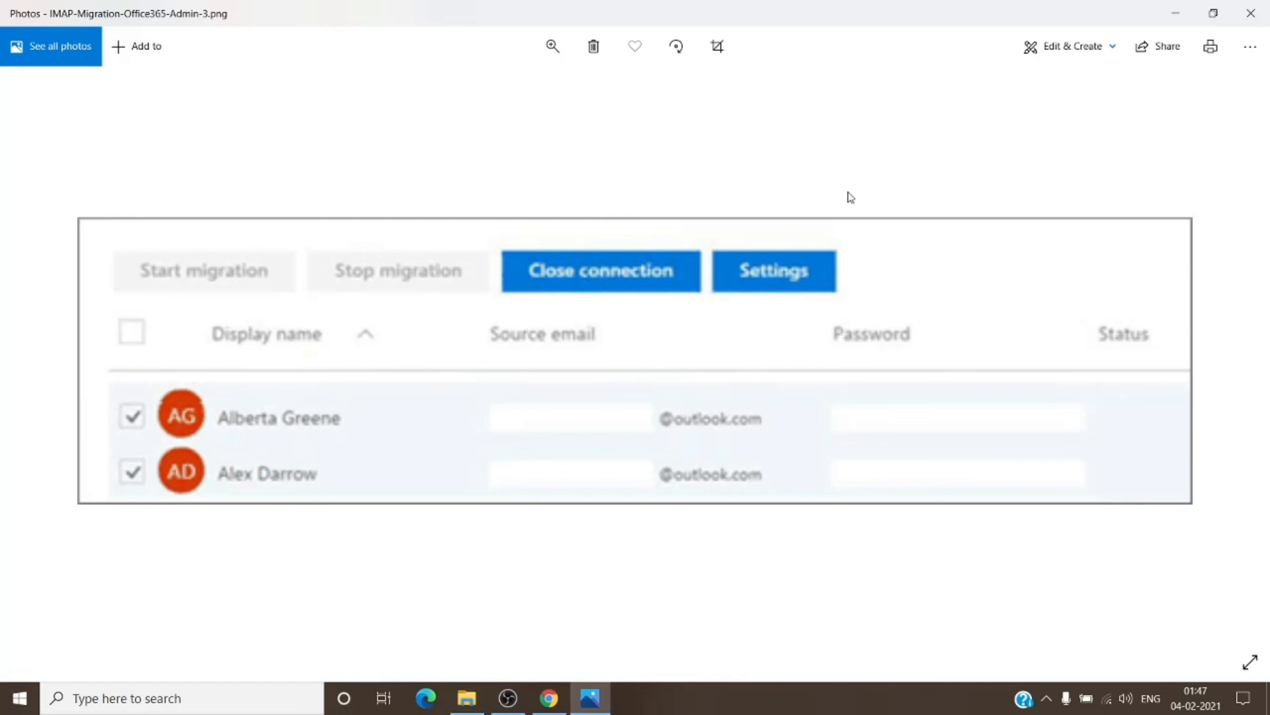
pyautogui.moveTo(889, 193)
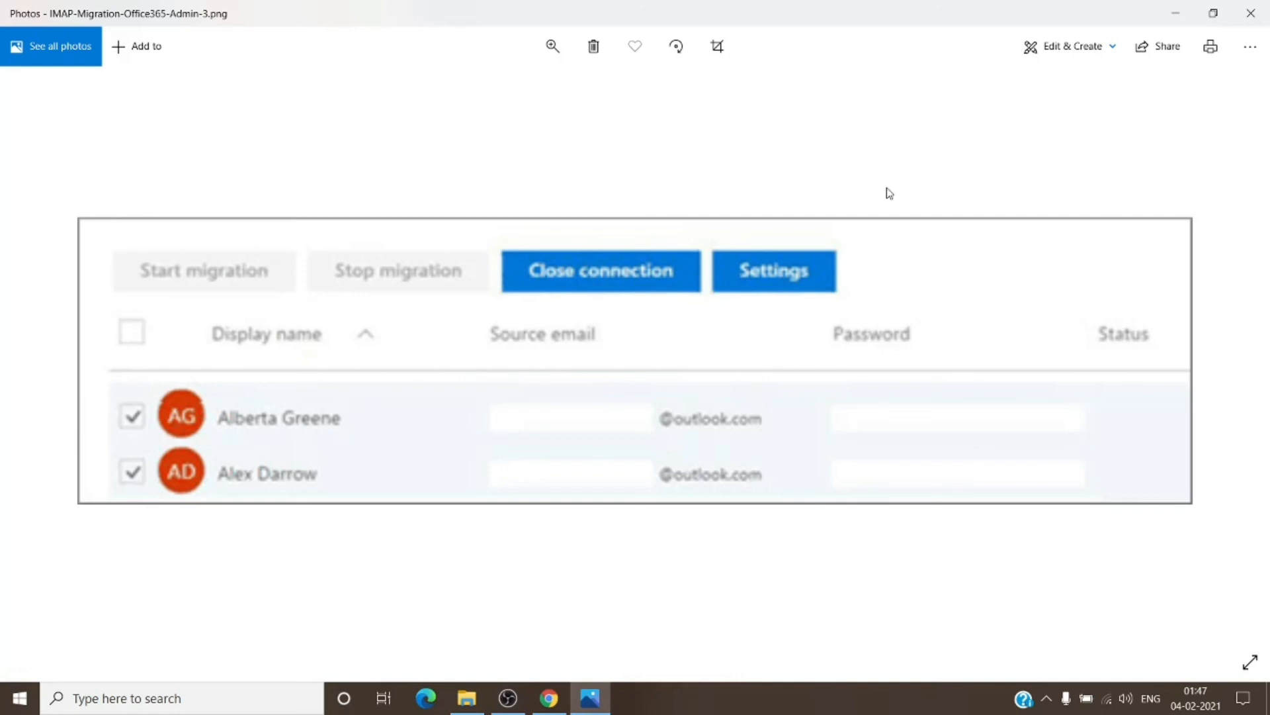
pyautogui.moveTo(889, 195)
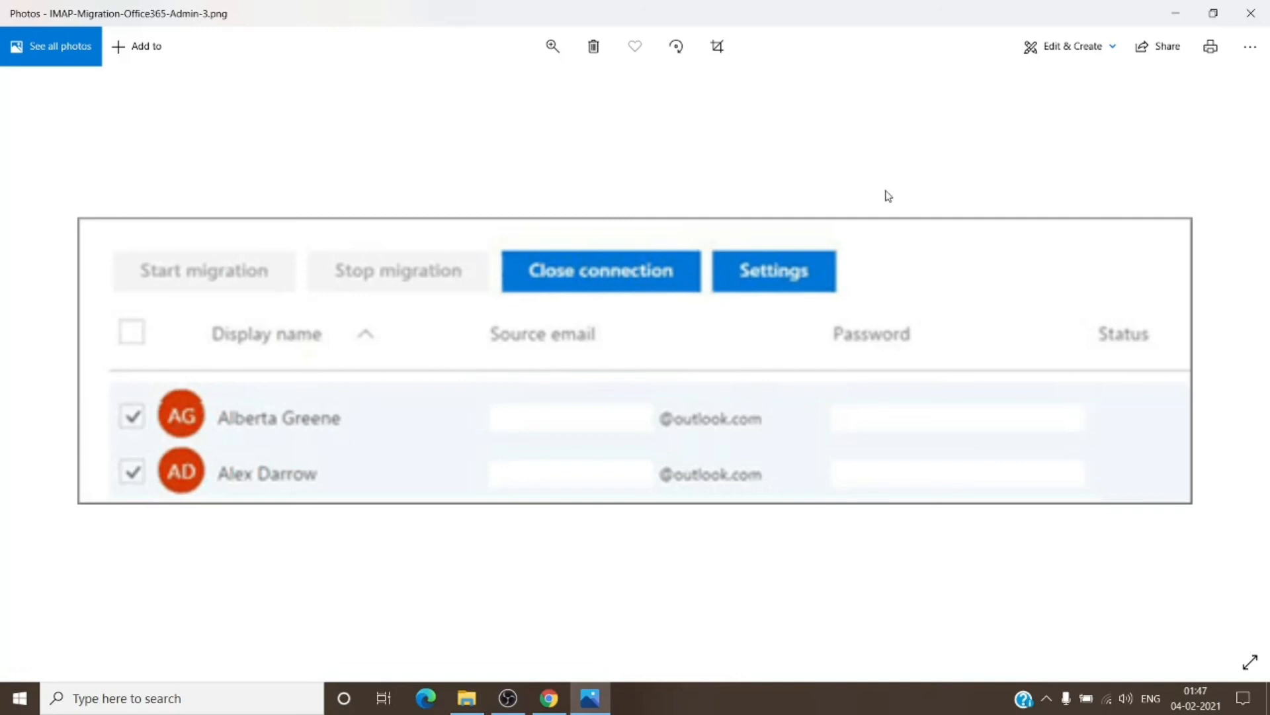
pyautogui.moveTo(908, 184)
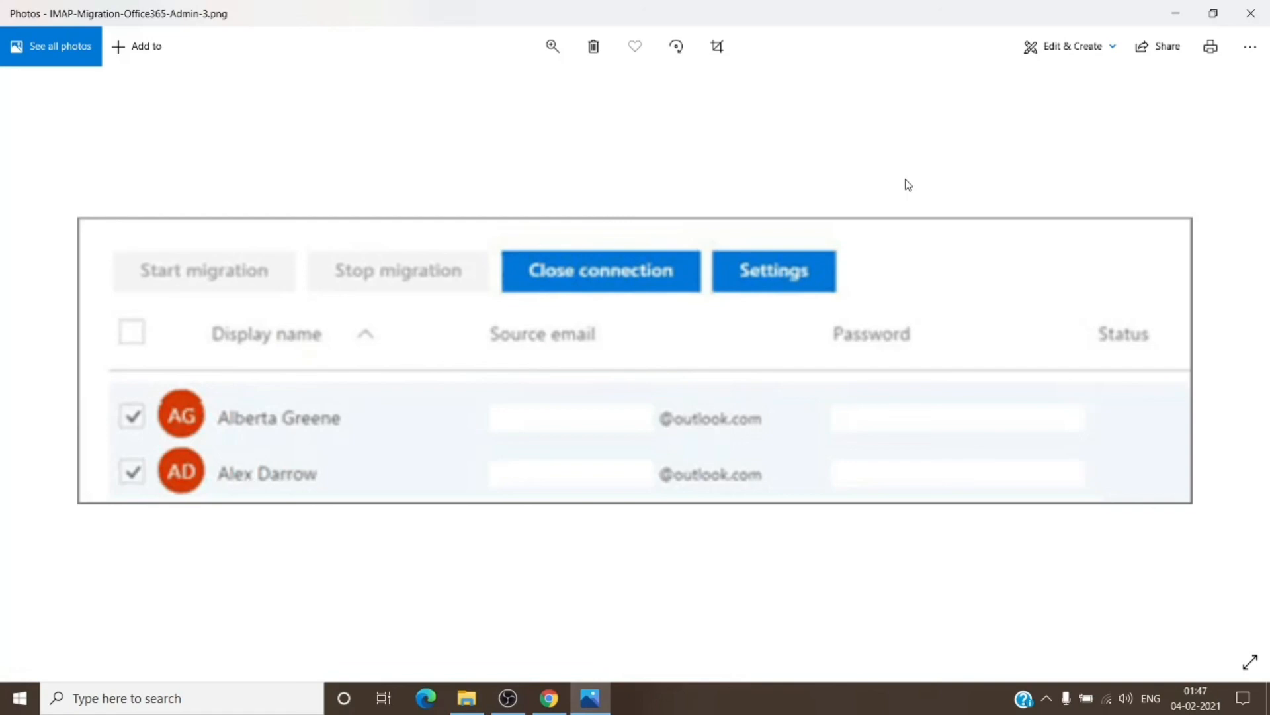
pyautogui.moveTo(927, 207)
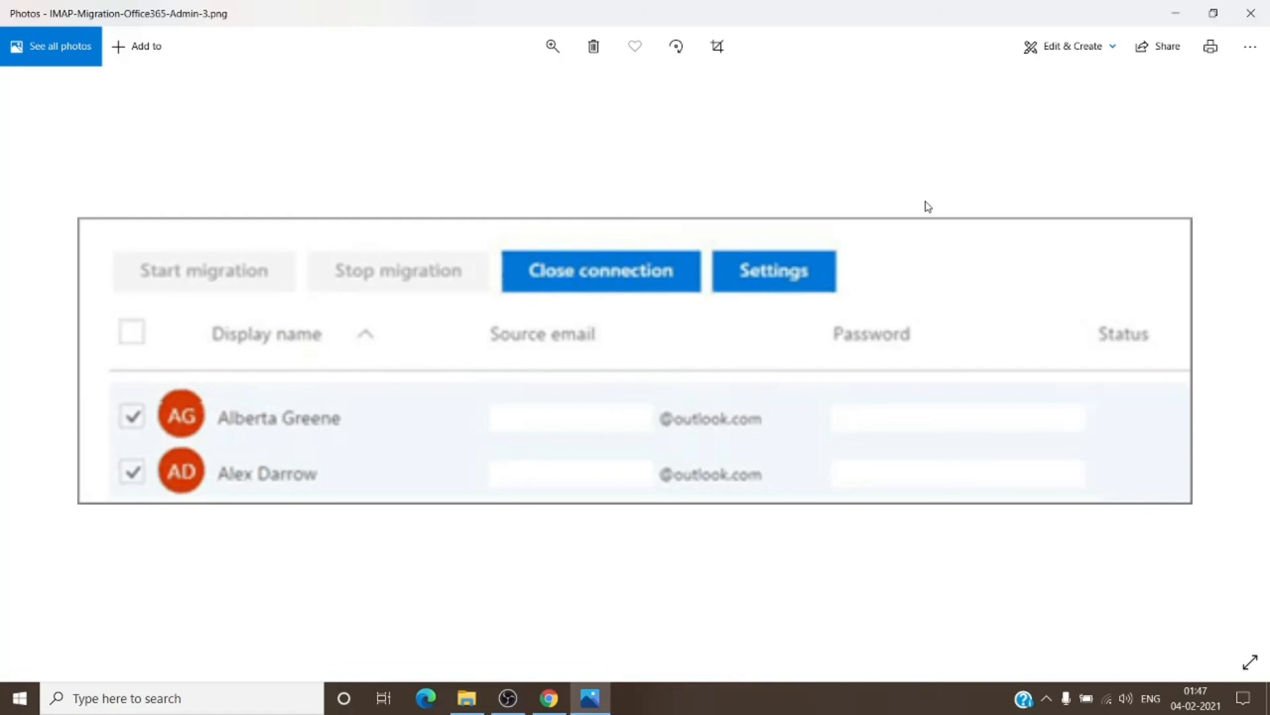